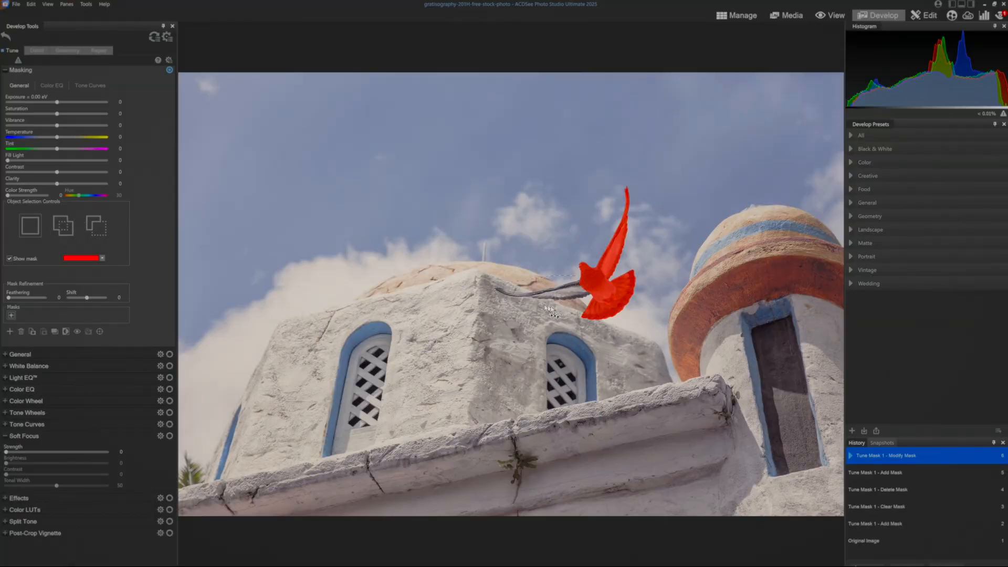
# Reselect the pigeon instead of the wire, then convert its mask to a brush mask
pyautogui.click(546, 308)
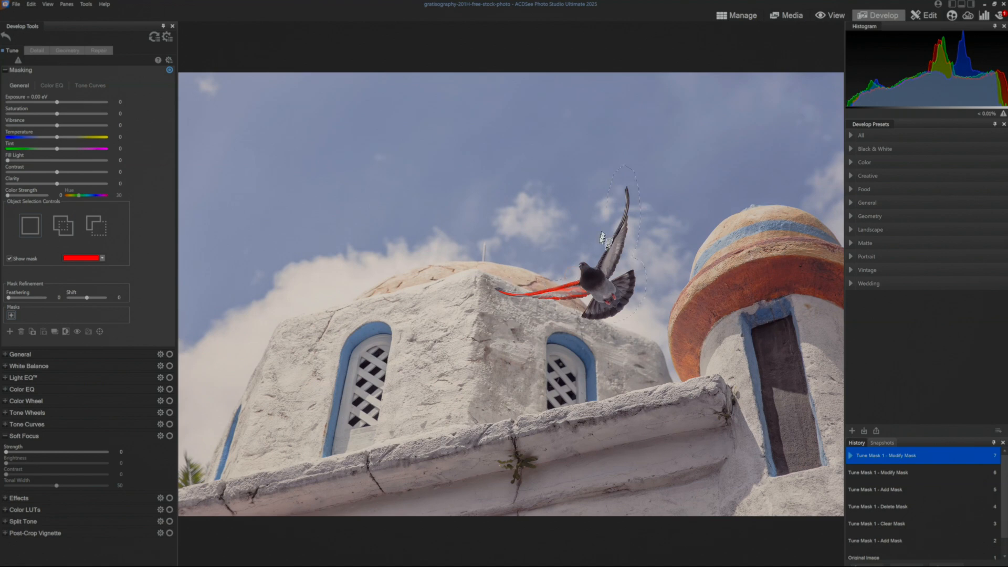
pyautogui.click(600, 236)
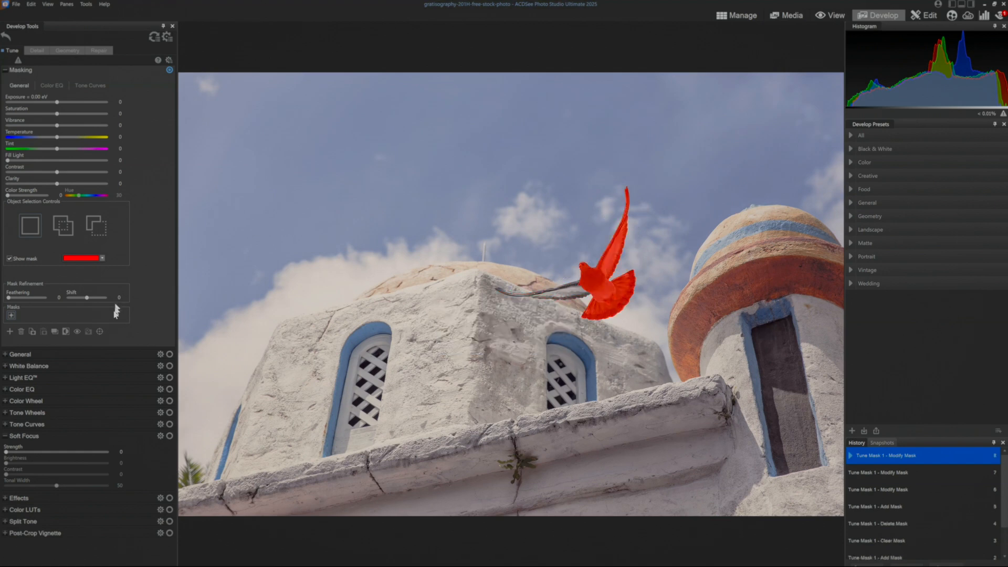
pyautogui.moveTo(11, 317)
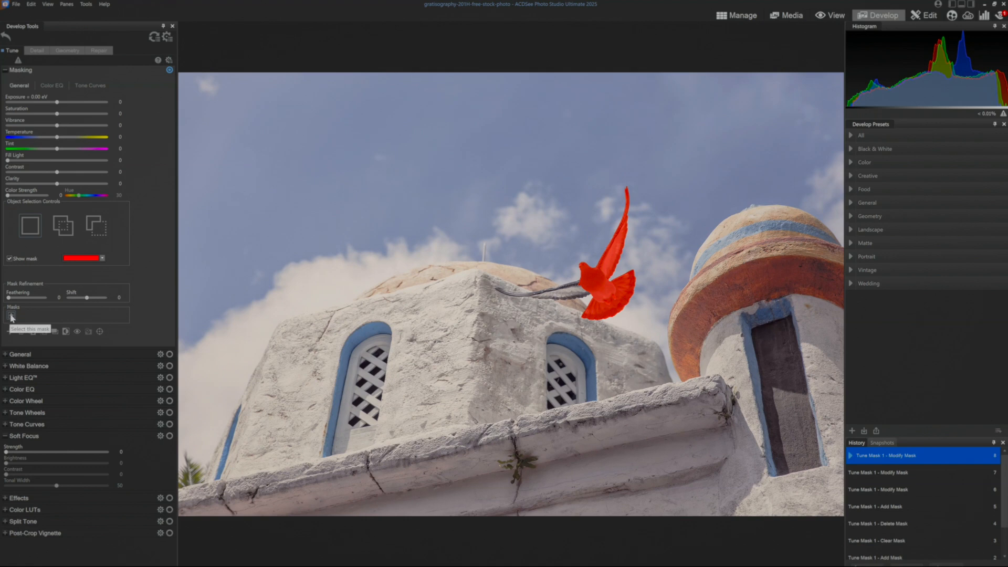
pyautogui.click(12, 315)
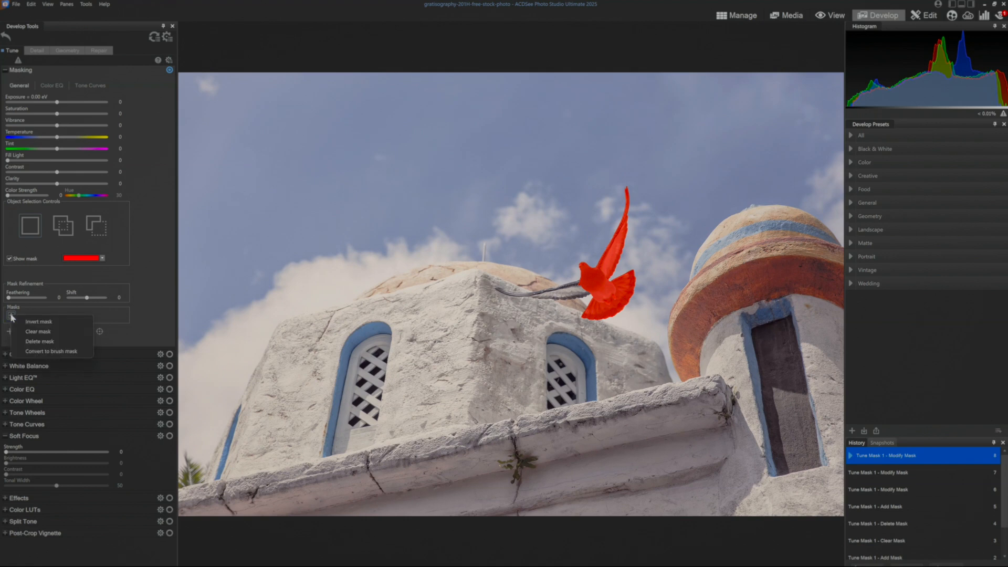
pyautogui.moveTo(38, 321)
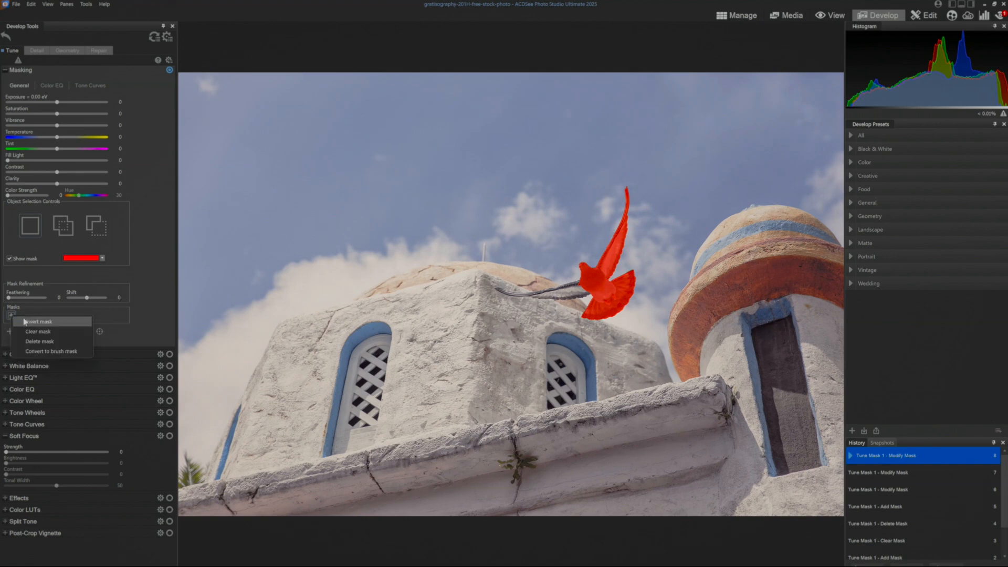
pyautogui.moveTo(52, 351)
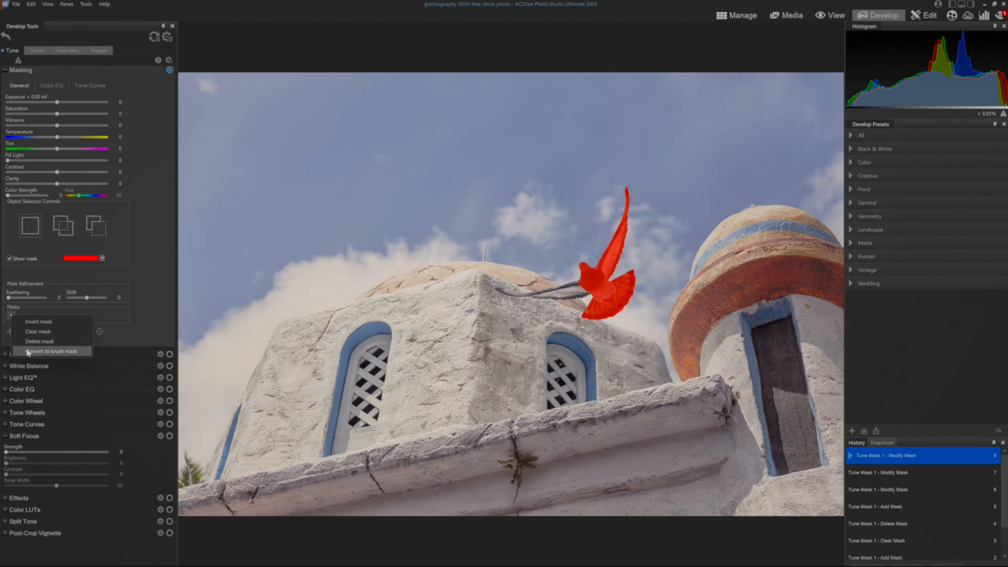
pyautogui.moveTo(48, 353)
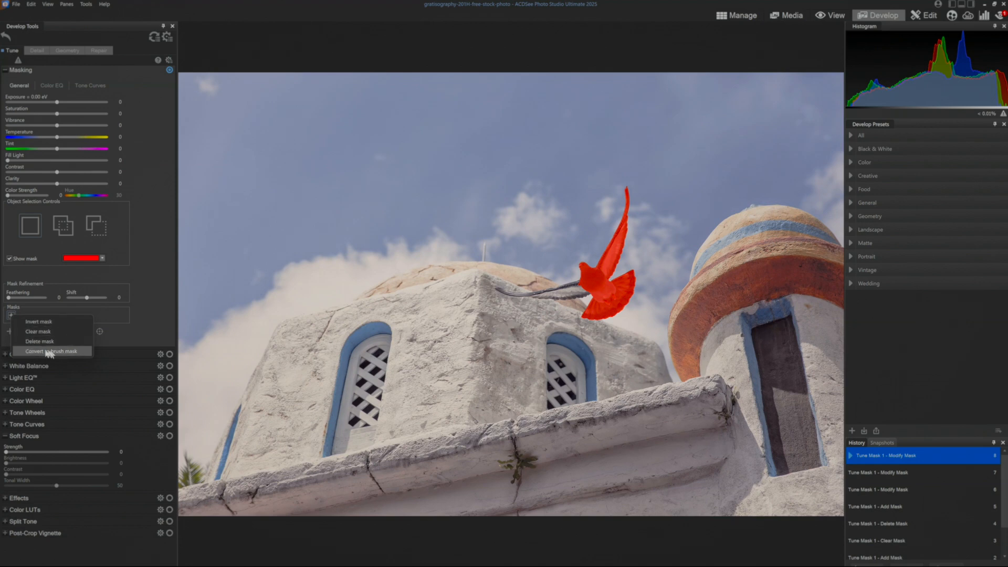
pyautogui.moveTo(45, 351)
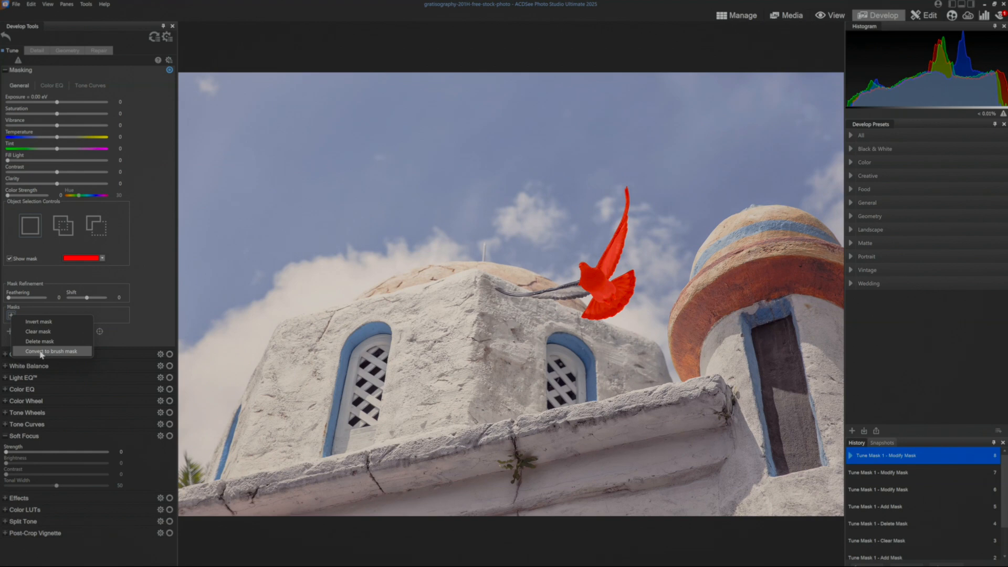
pyautogui.click(55, 351)
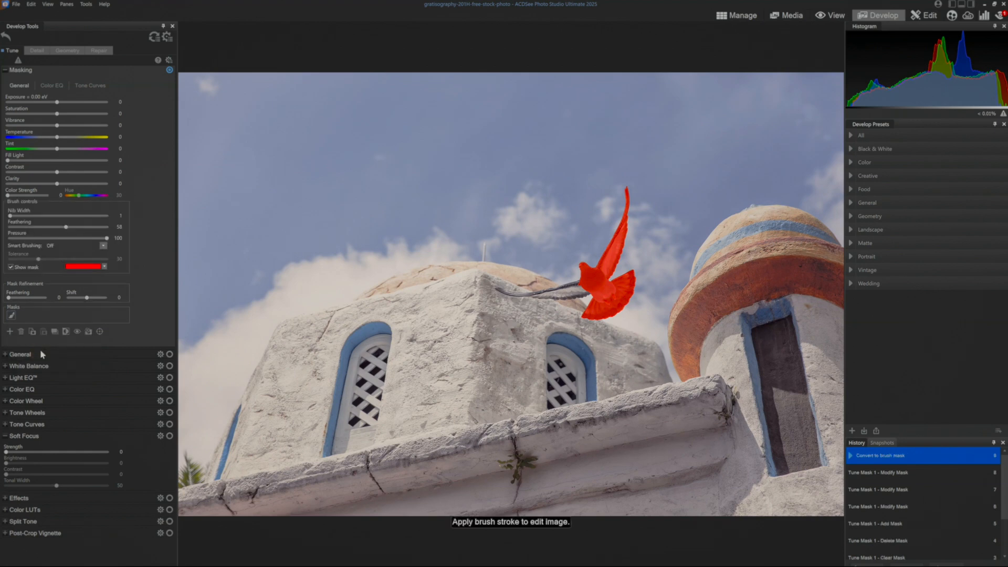
pyautogui.moveTo(188, 331)
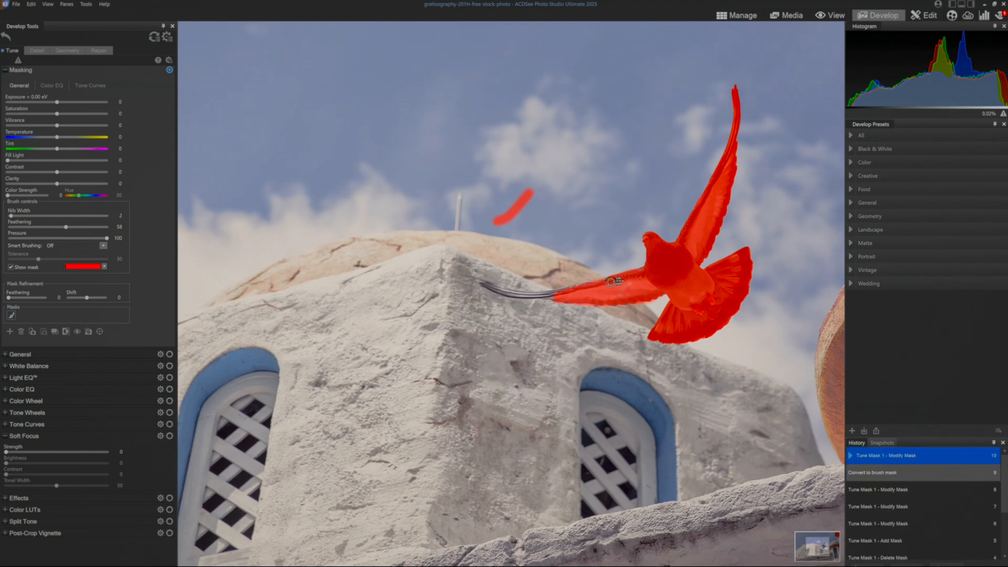
# Paint the brush mask along the pigeon's long outstretched wing
pyautogui.click(613, 283)
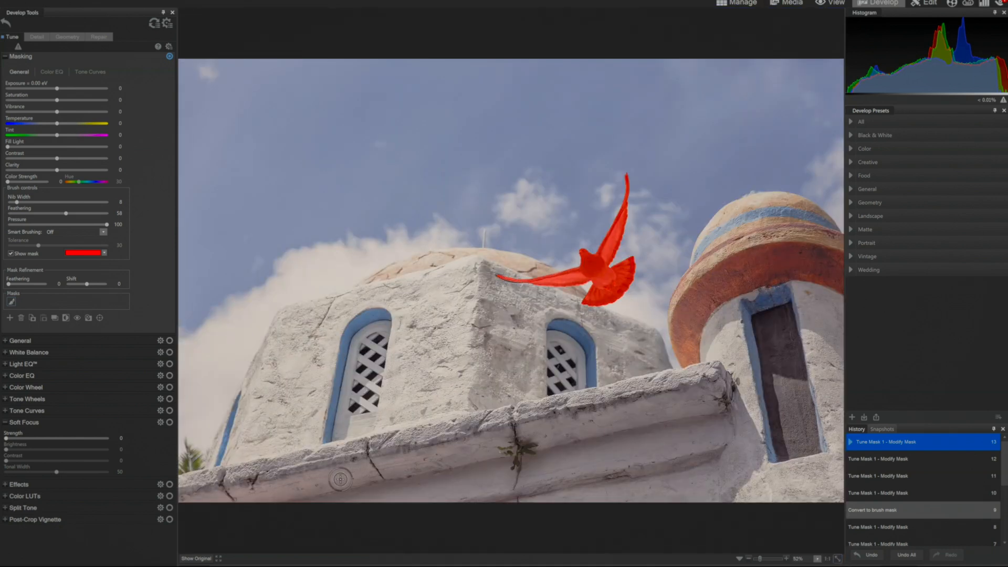
pyautogui.moveTo(17, 358)
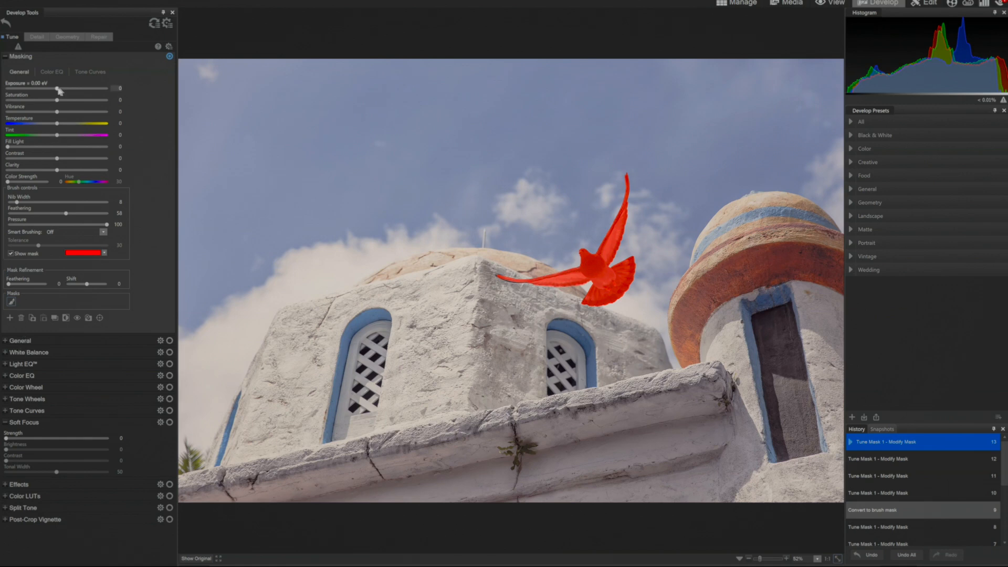
# Raise the pigeon mask's exposure to +0.31 eV and contrast to 11
pyautogui.moveTo(55, 88); pyautogui.dragTo(60, 88)
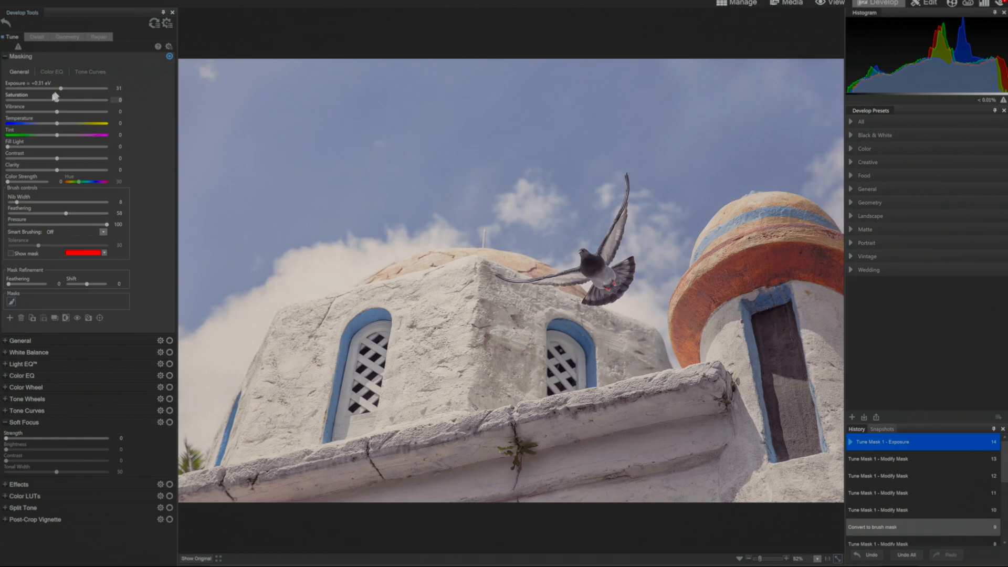
pyautogui.moveTo(52, 159); pyautogui.dragTo(60, 159)
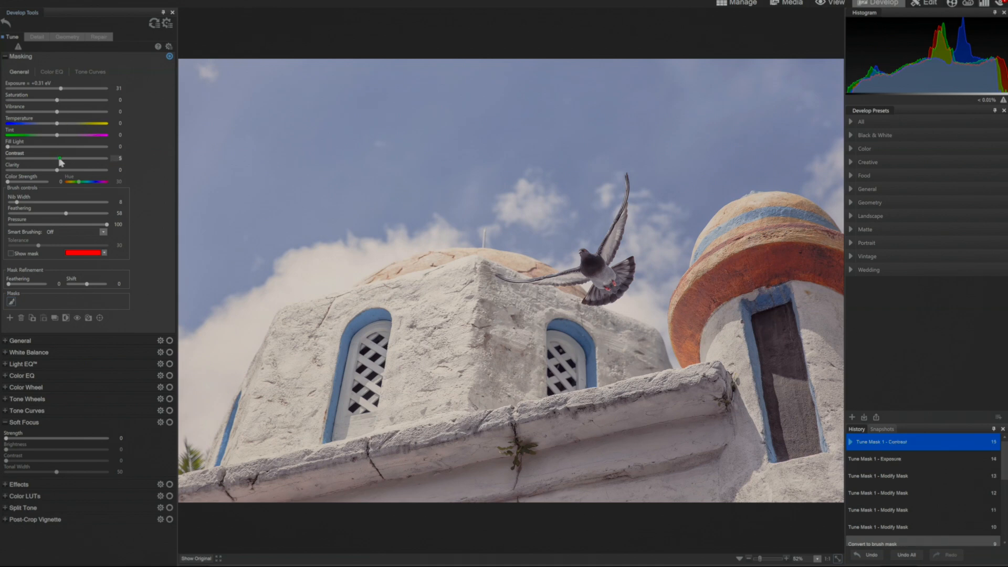
pyautogui.moveTo(60, 159); pyautogui.dragTo(63, 159)
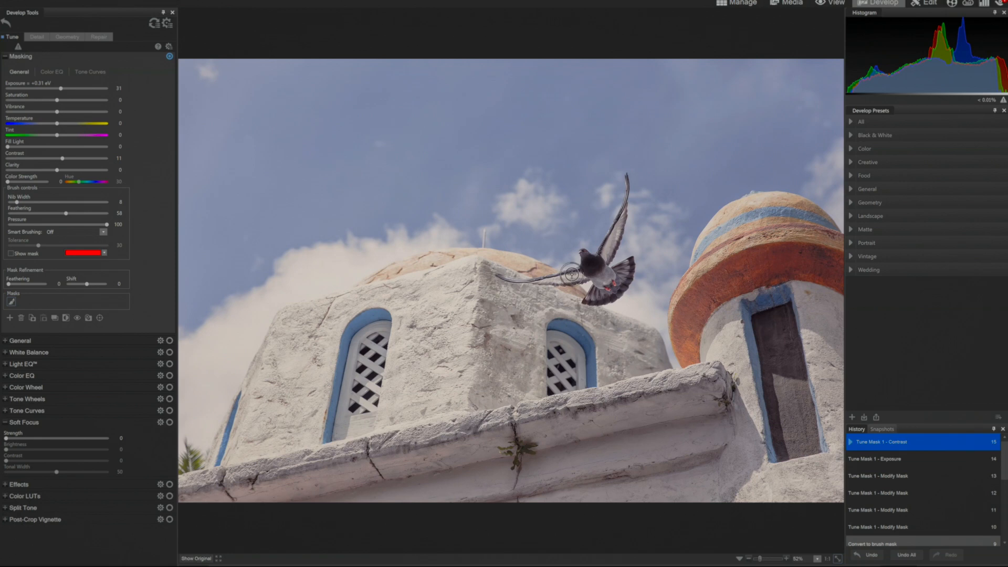
pyautogui.moveTo(604, 257)
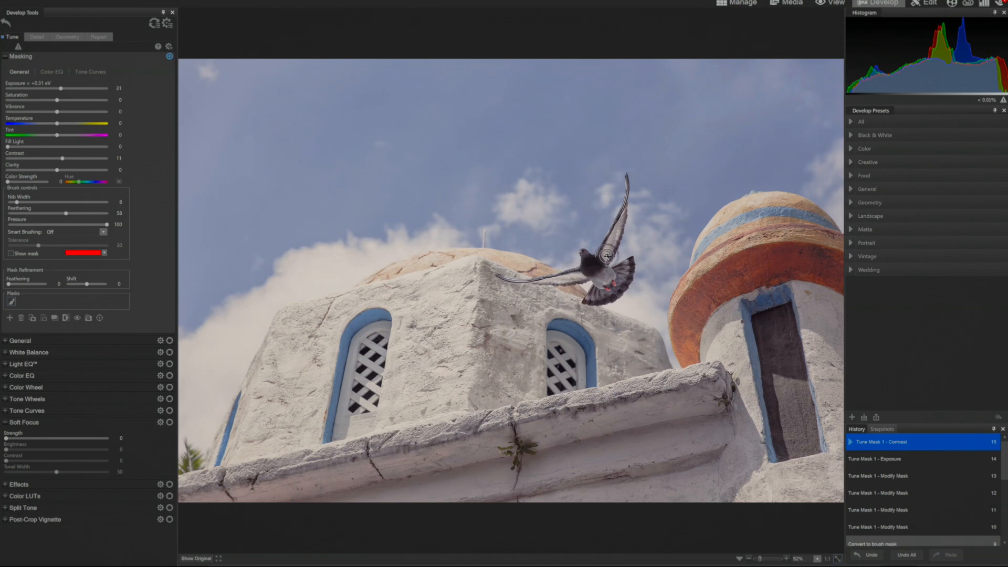
pyautogui.moveTo(596, 271)
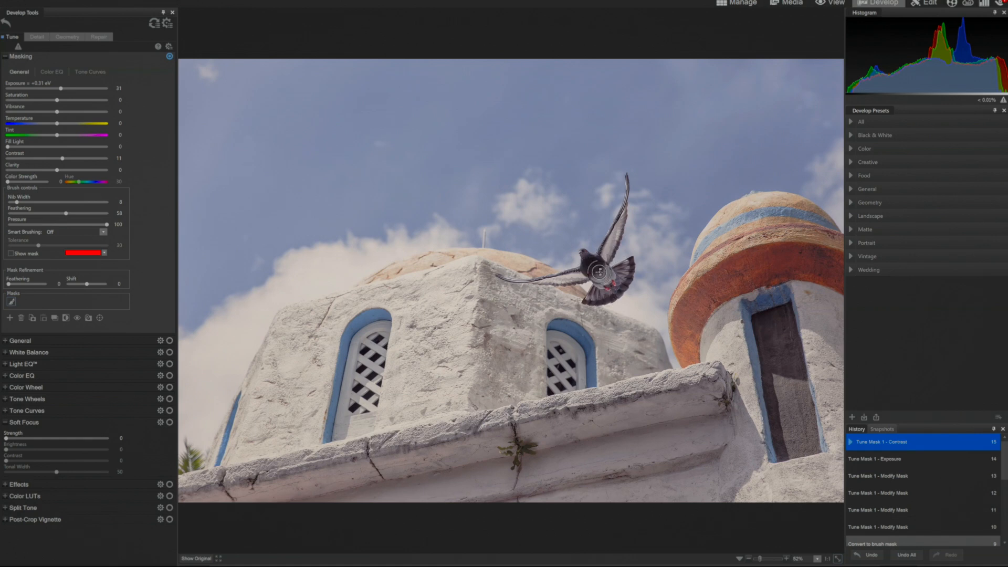
pyautogui.moveTo(614, 283)
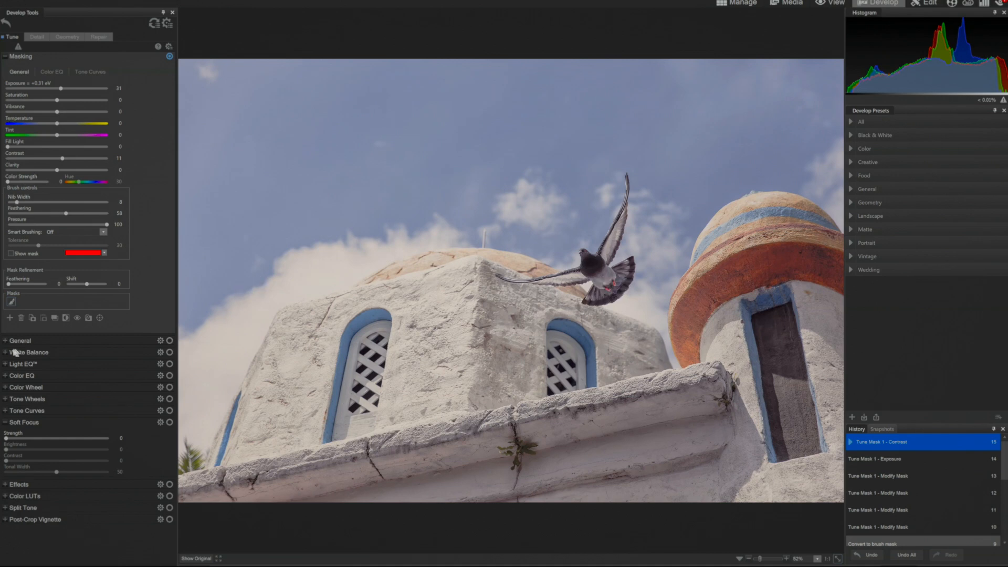
# Expand the General whole-photo tone panel and scroll to its Saturation control
pyautogui.click(19, 340)
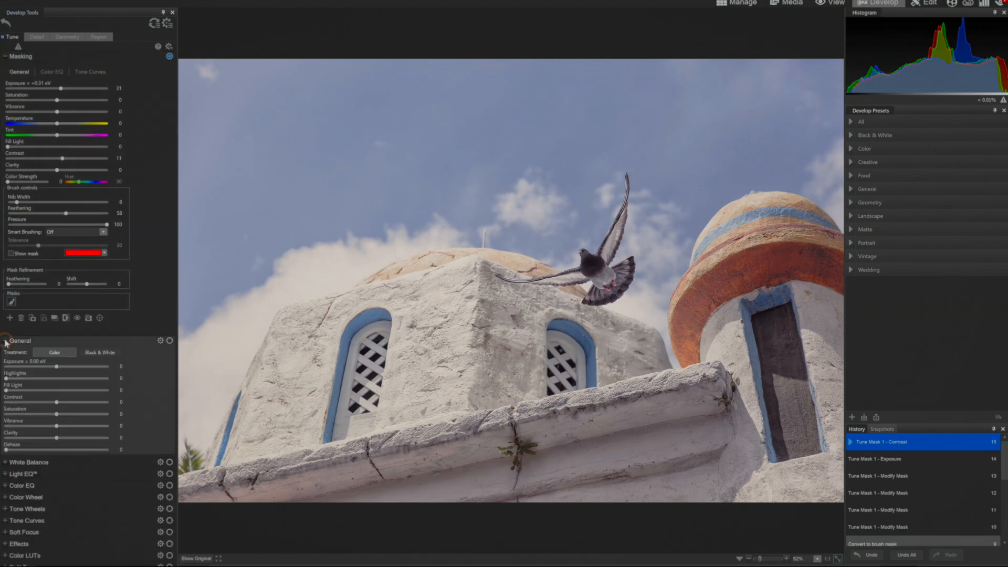
pyautogui.scroll(-3)
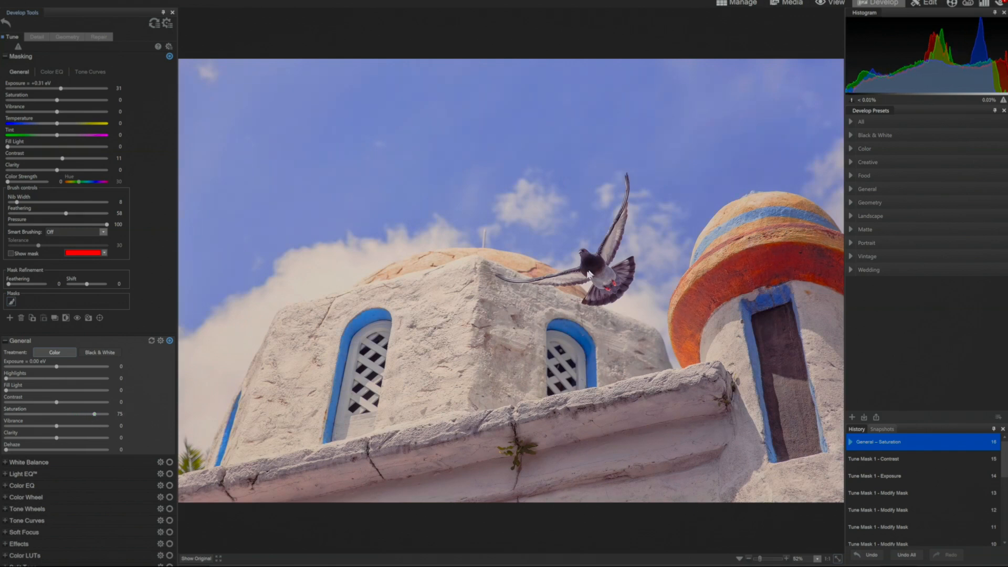
pyautogui.moveTo(610, 289)
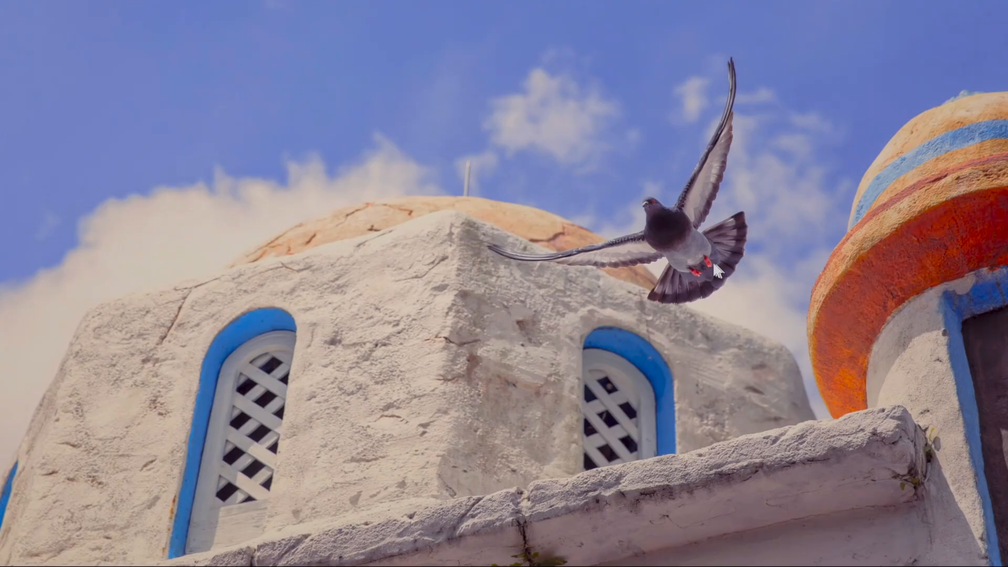
pyautogui.moveTo(710, 268)
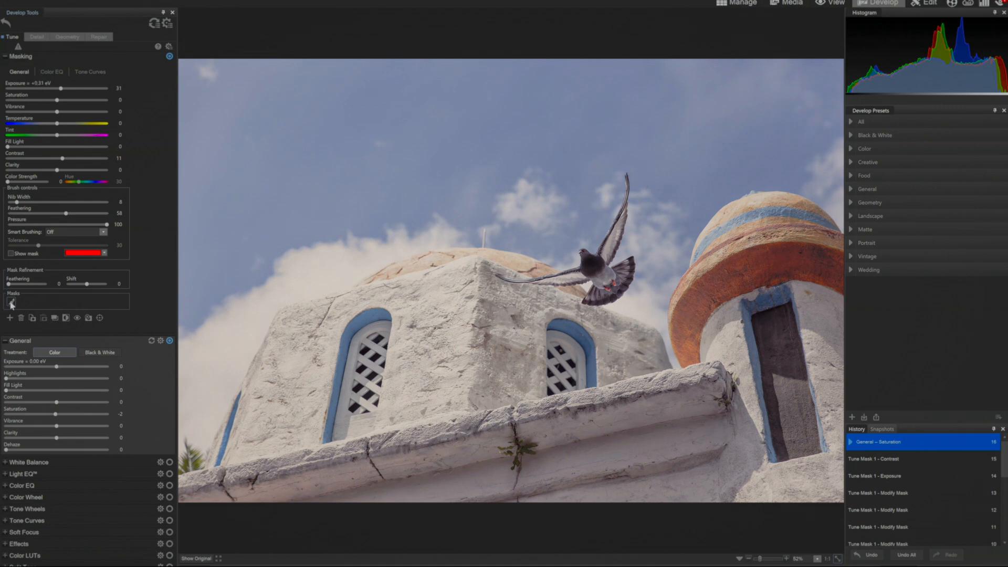
pyautogui.moveTo(9, 306)
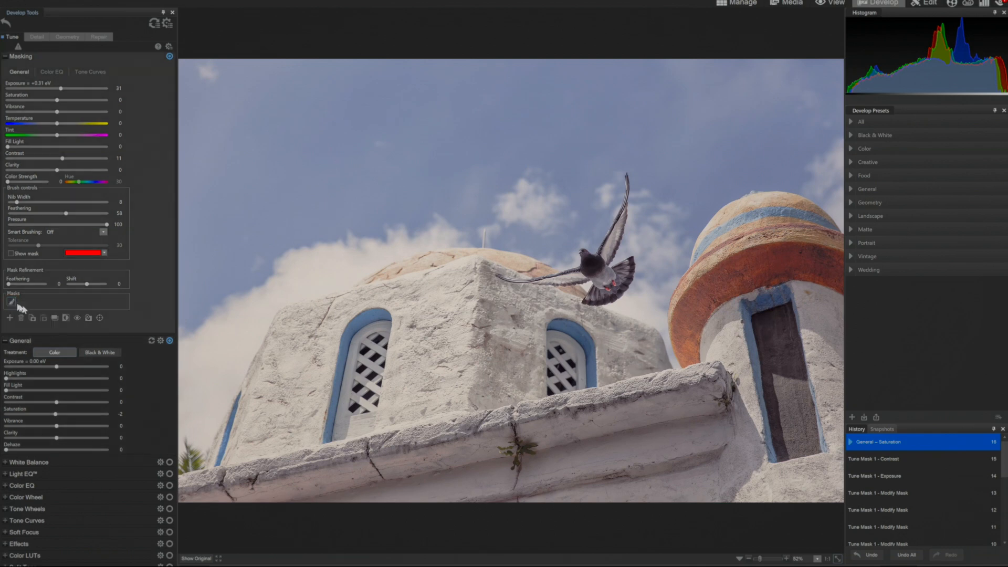
pyautogui.moveTo(55, 317)
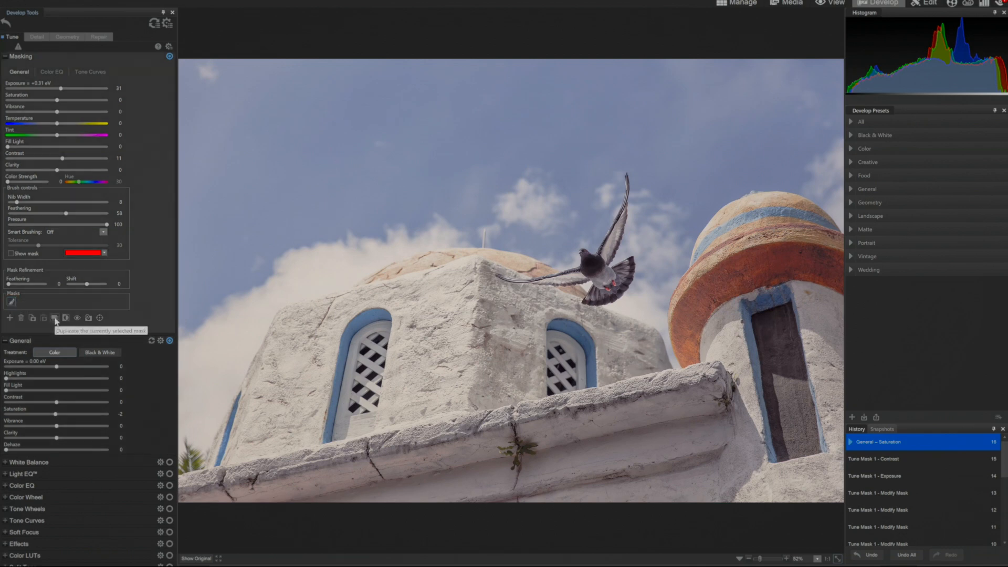
# Duplicate the pigeon mask and invert the copy to cover the background
pyautogui.click(55, 318)
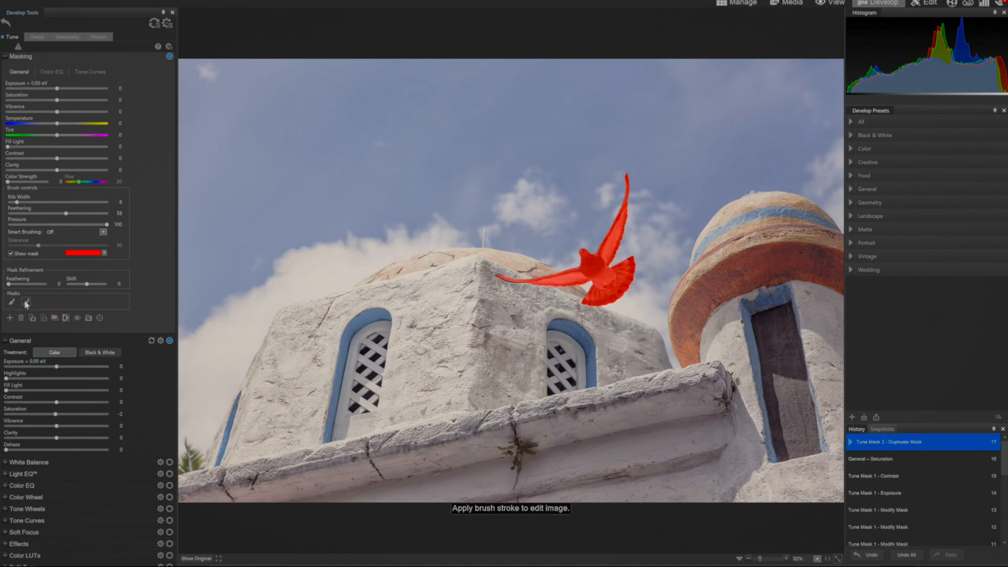
pyautogui.moveTo(25, 303)
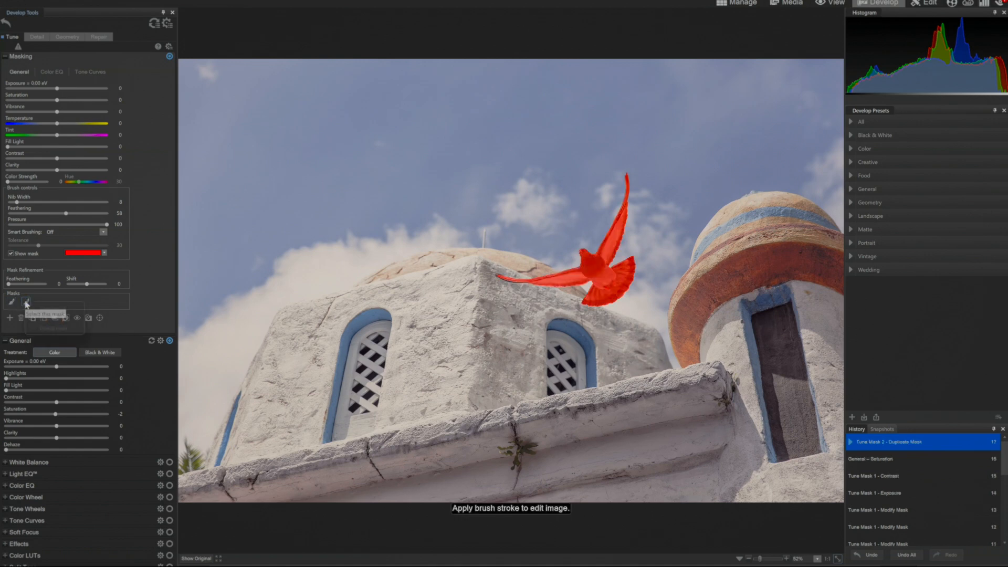
pyautogui.click(27, 303)
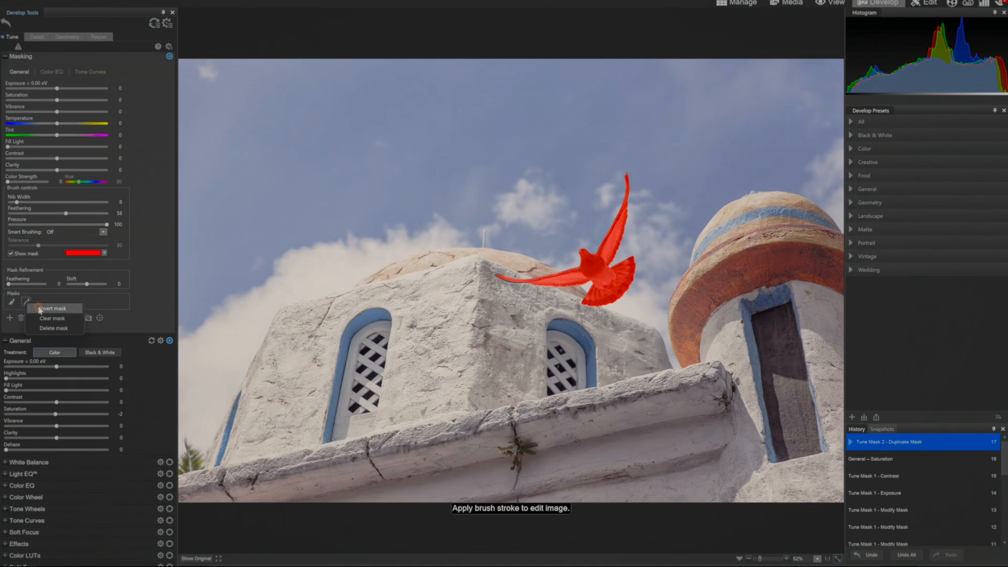
pyautogui.click(53, 307)
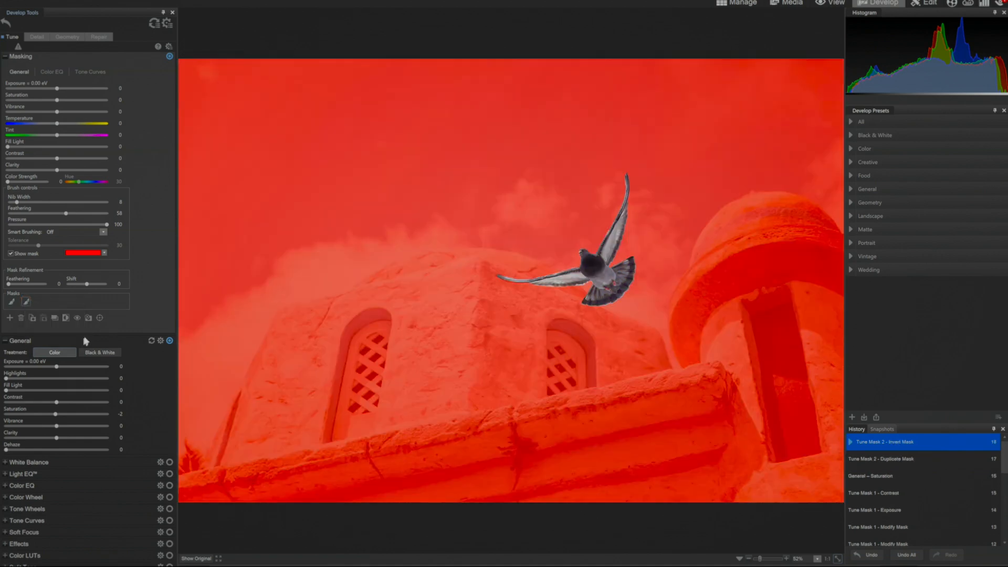
pyautogui.moveTo(121, 304)
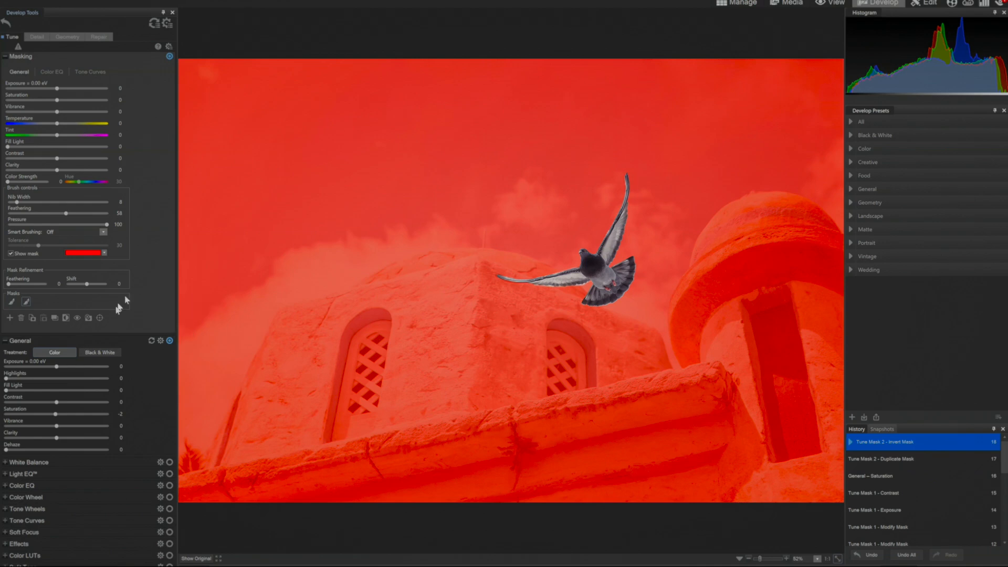
pyautogui.moveTo(61, 103)
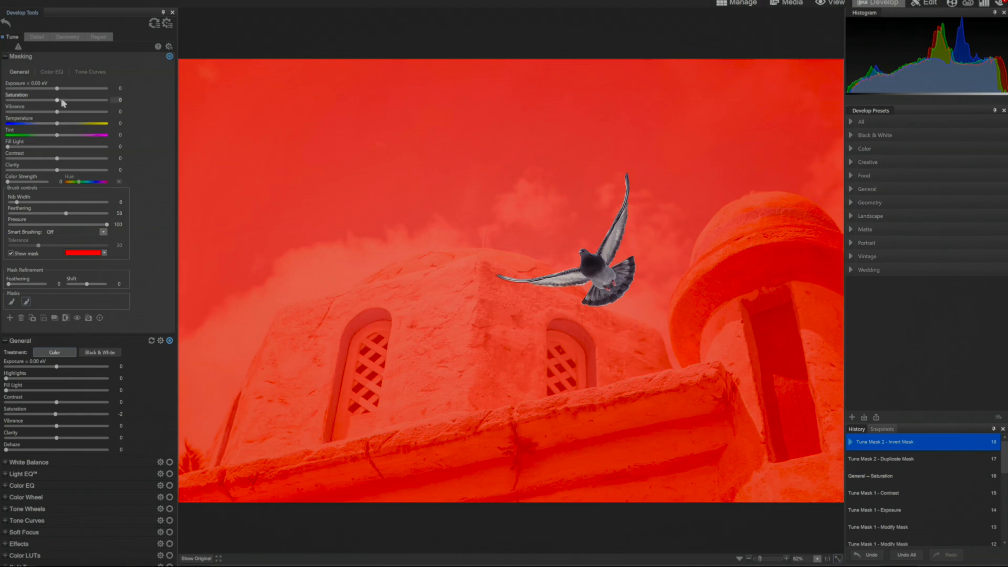
# Boost background saturation to about 51 and lower exposure to about -0.25 eV
pyautogui.moveTo(60, 102); pyautogui.dragTo(74, 103)
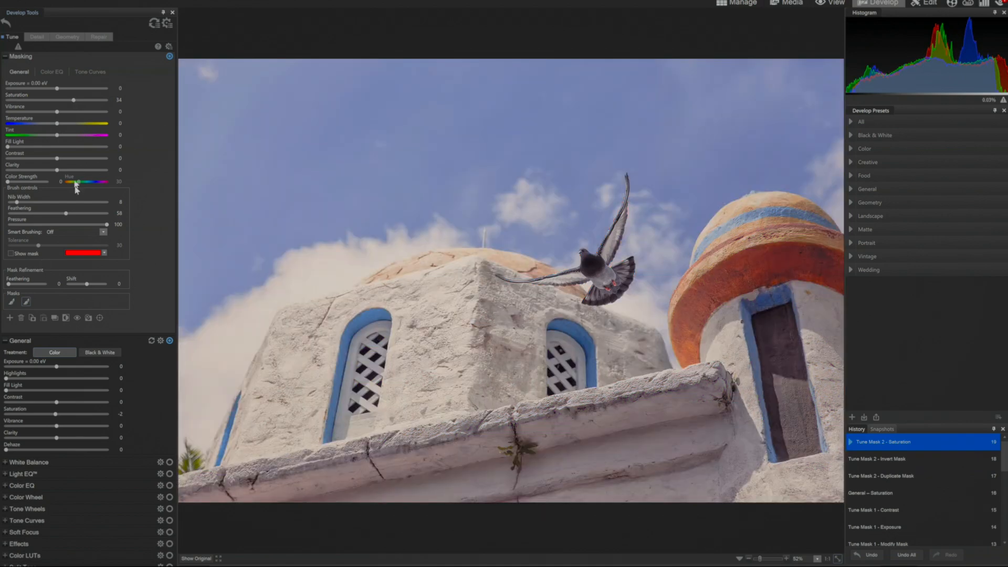
pyautogui.moveTo(77, 100)
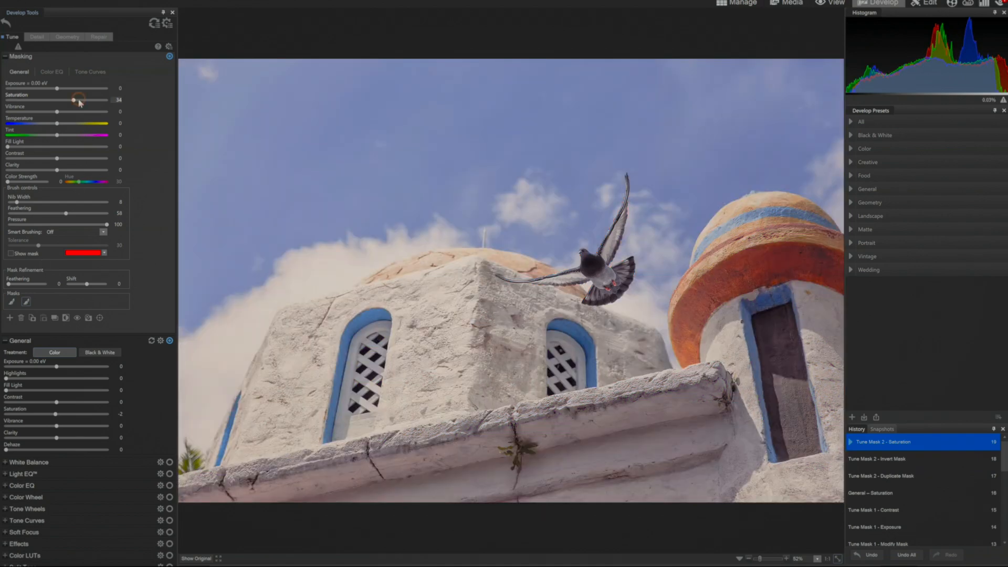
pyautogui.moveTo(69, 102); pyautogui.dragTo(78, 102)
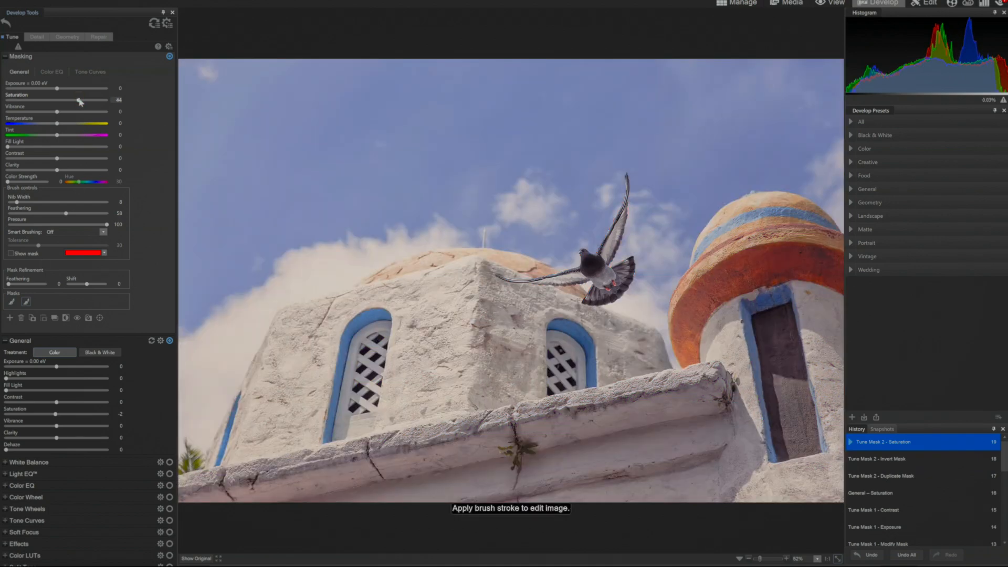
pyautogui.moveTo(61, 103); pyautogui.dragTo(74, 103)
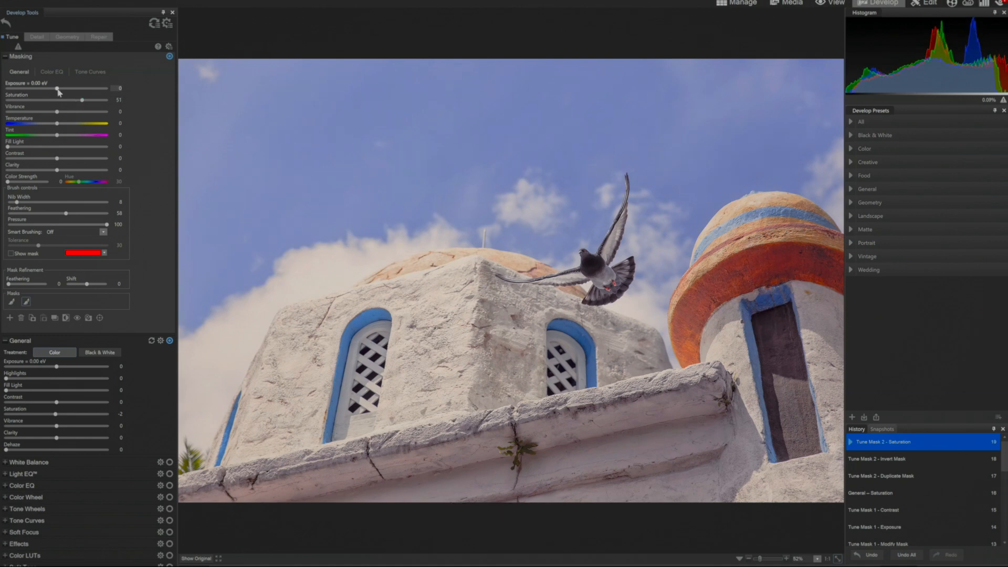
pyautogui.moveTo(61, 88); pyautogui.dragTo(54, 88)
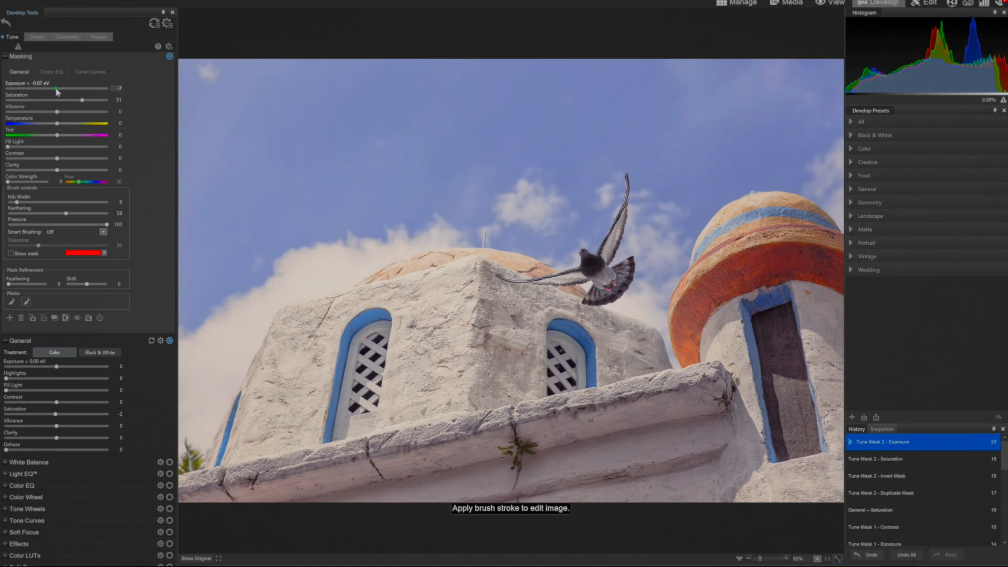
pyautogui.moveTo(57, 88); pyautogui.dragTo(51, 88)
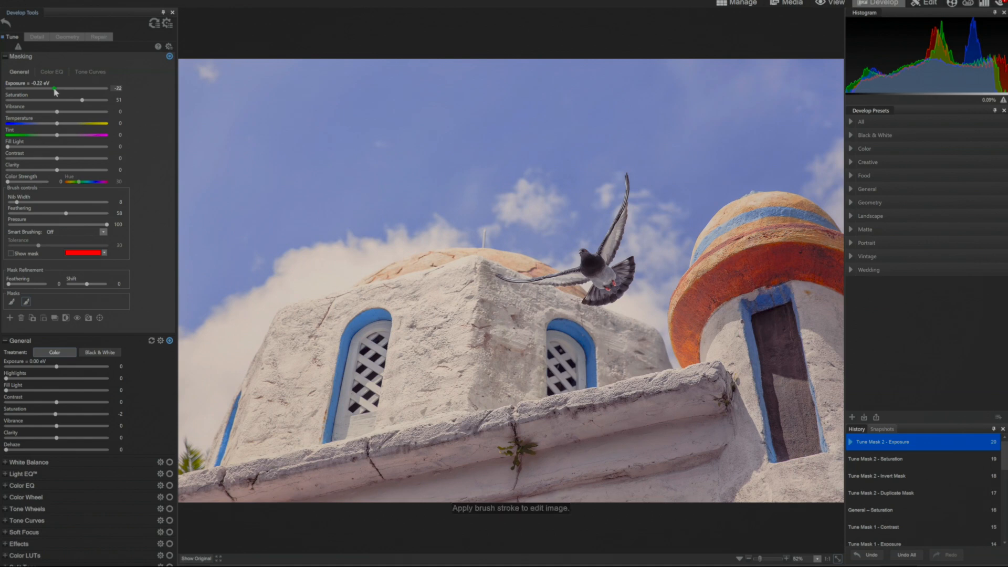
pyautogui.moveTo(56, 88); pyautogui.dragTo(54, 88)
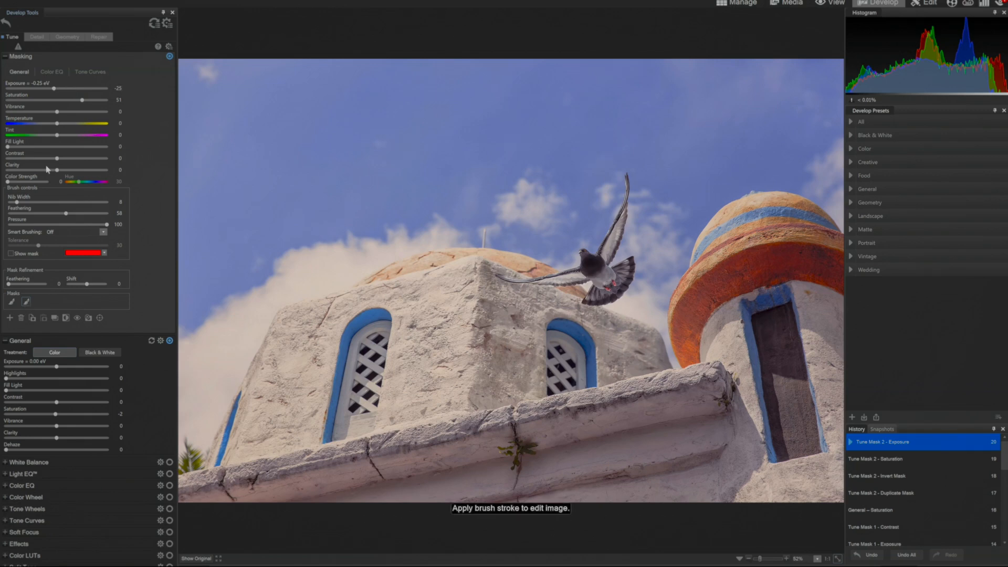
# Create a new sky mask and hide the red mask overlay
pyautogui.click(9, 318)
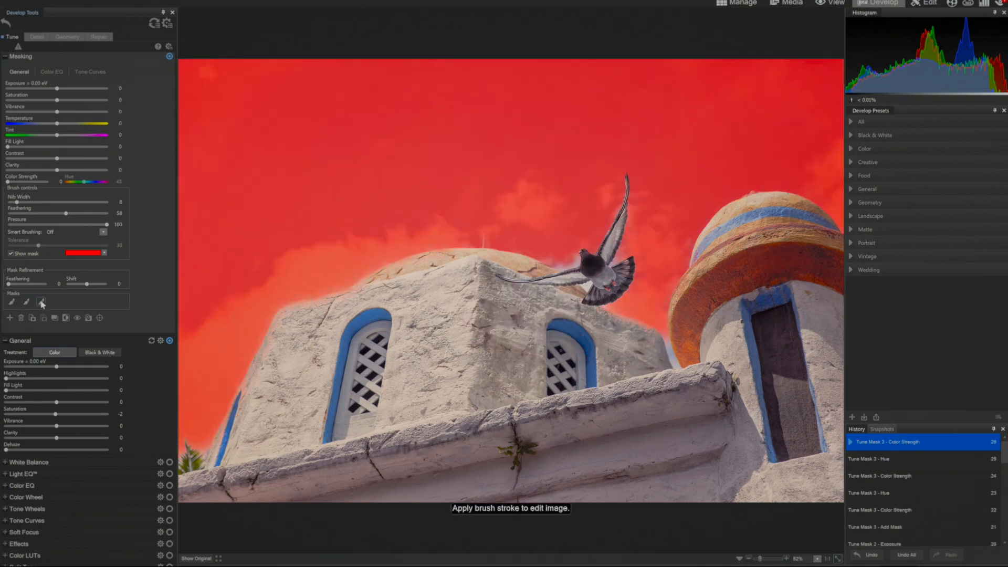
pyautogui.moveTo(41, 302)
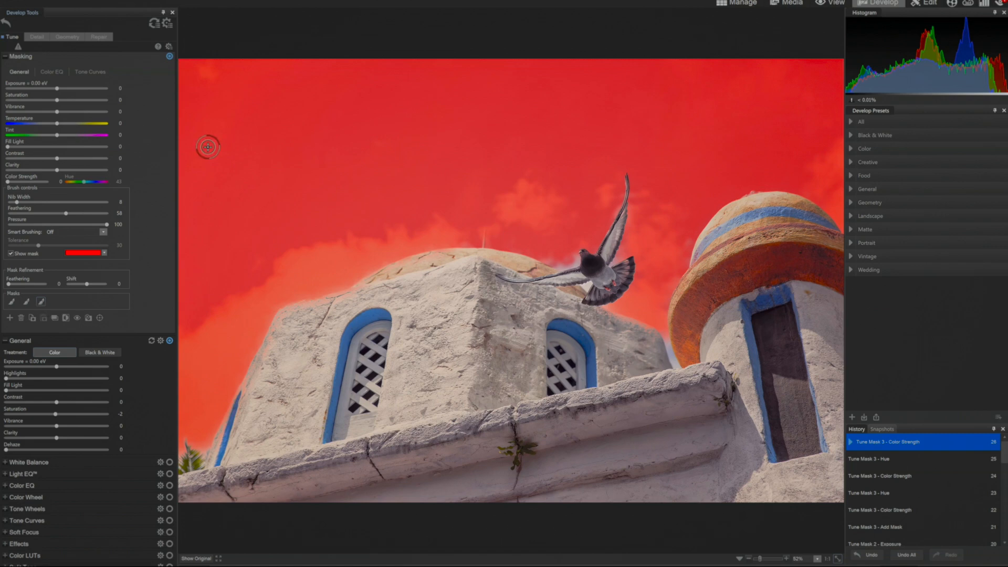
pyautogui.moveTo(26, 247)
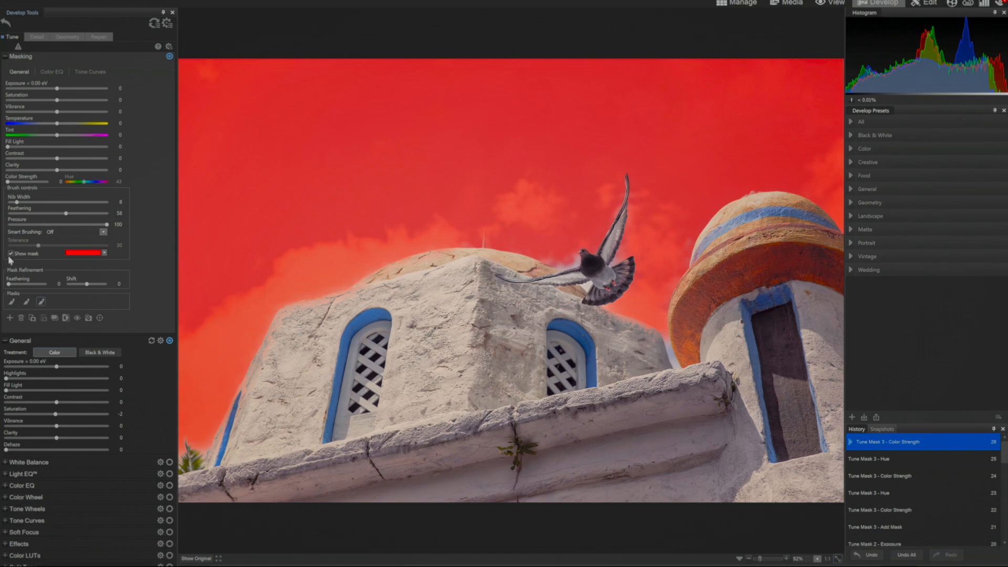
pyautogui.click(11, 253)
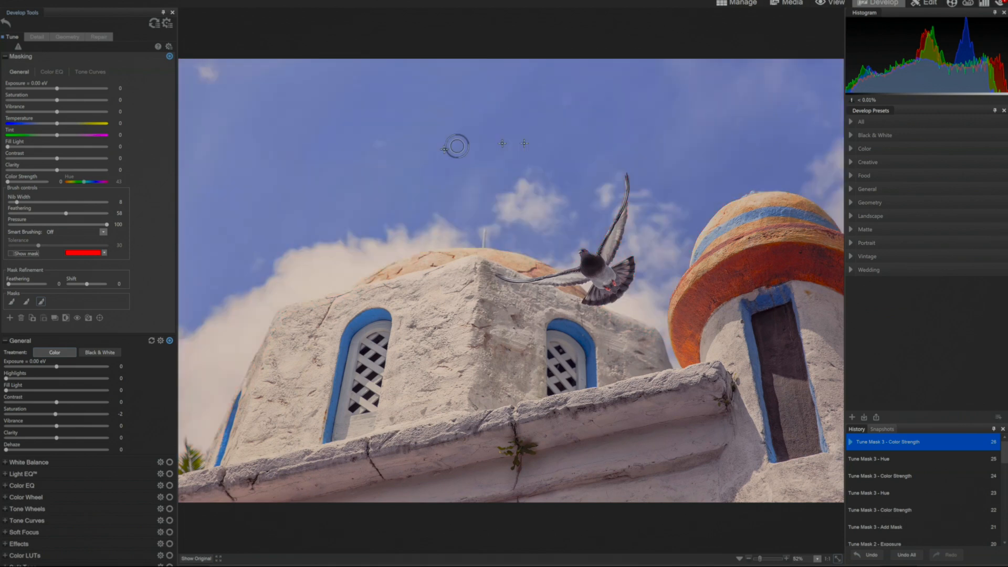
pyautogui.moveTo(152, 177)
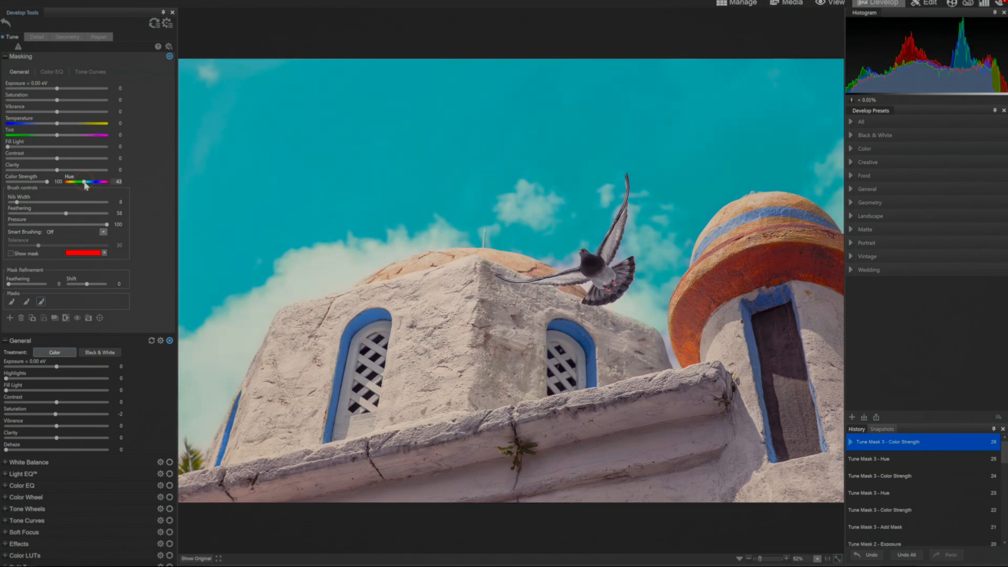
# Shift the sky tint hue toward cyan and settle Color Strength at about 63
pyautogui.moveTo(82, 182); pyautogui.dragTo(87, 182)
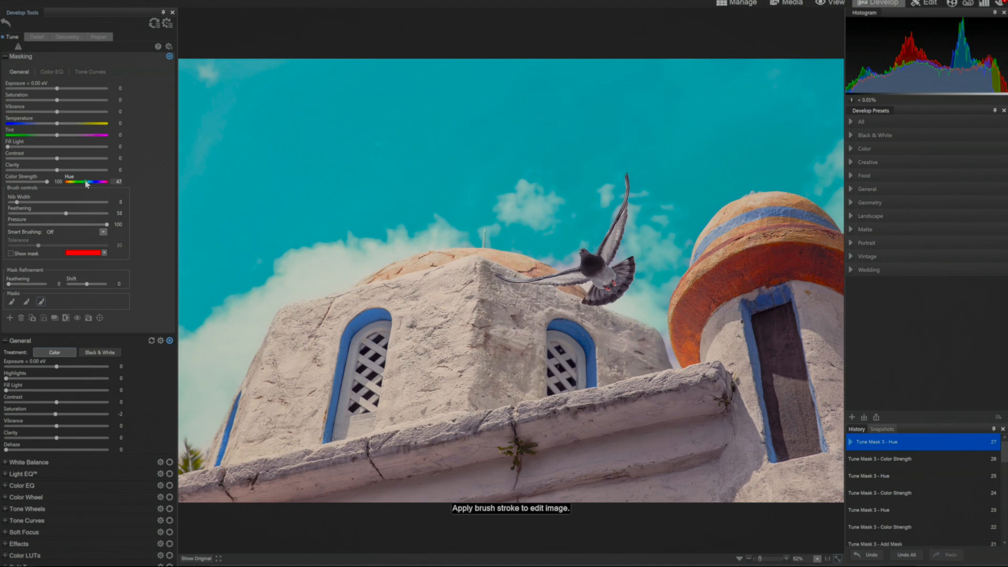
pyautogui.moveTo(76, 181); pyautogui.dragTo(78, 181)
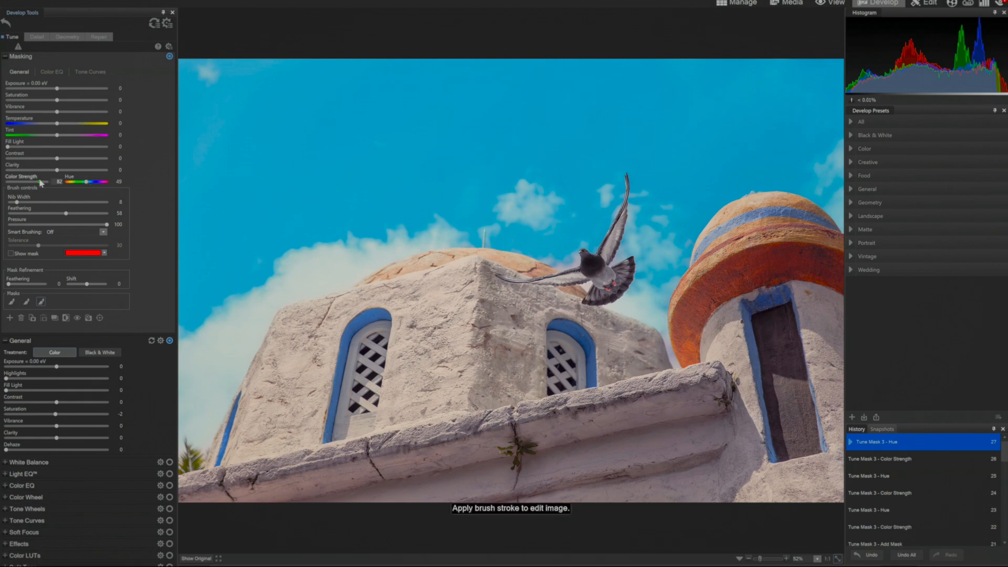
pyautogui.moveTo(57, 181); pyautogui.dragTo(19, 181)
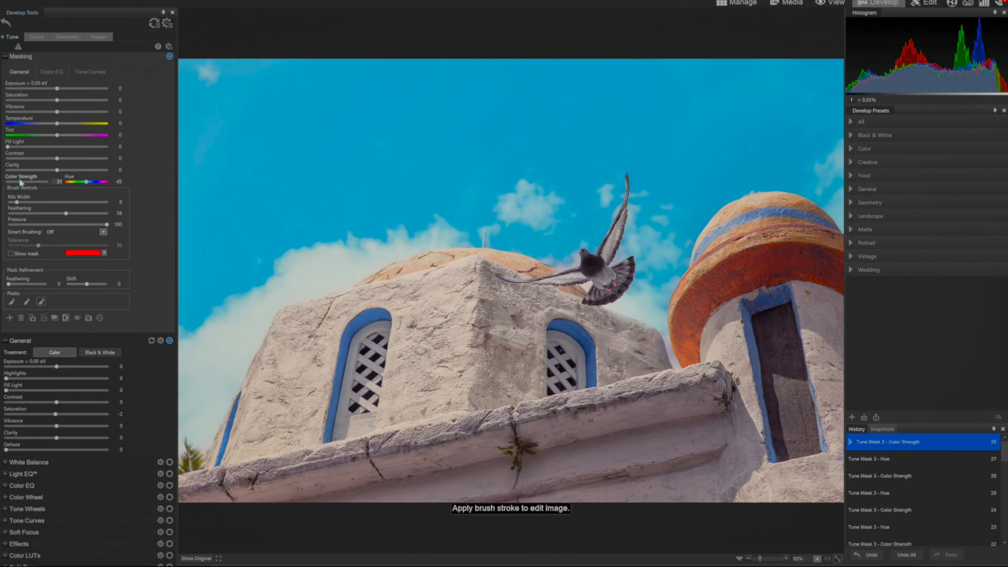
pyautogui.moveTo(35, 181); pyautogui.dragTo(31, 180)
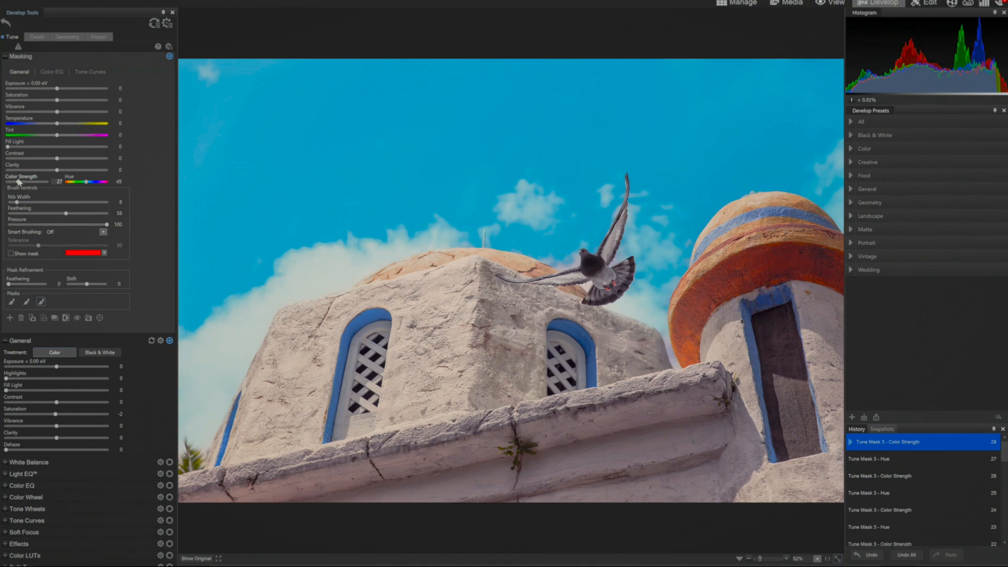
pyautogui.moveTo(27, 181); pyautogui.dragTo(38, 181)
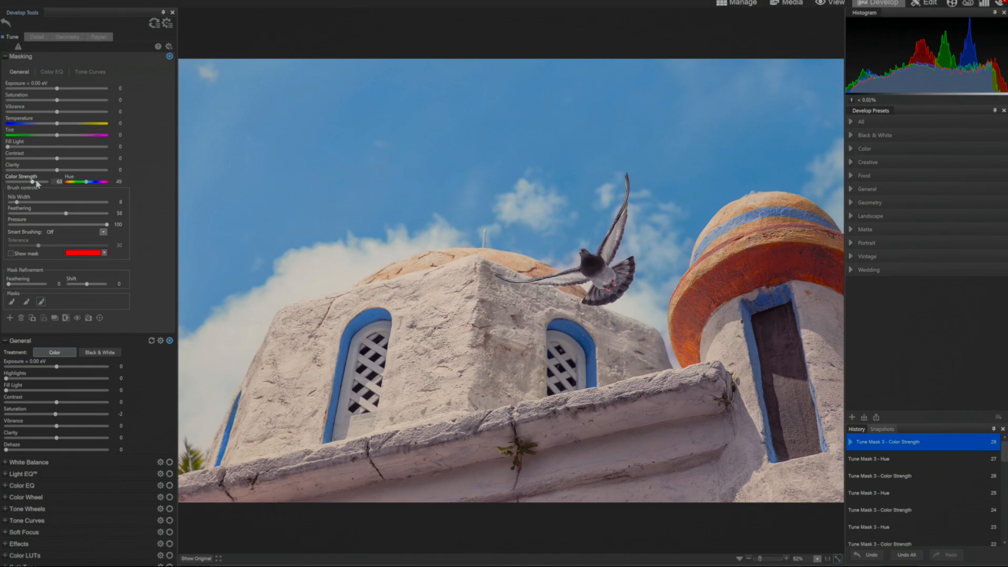
pyautogui.moveTo(37, 183)
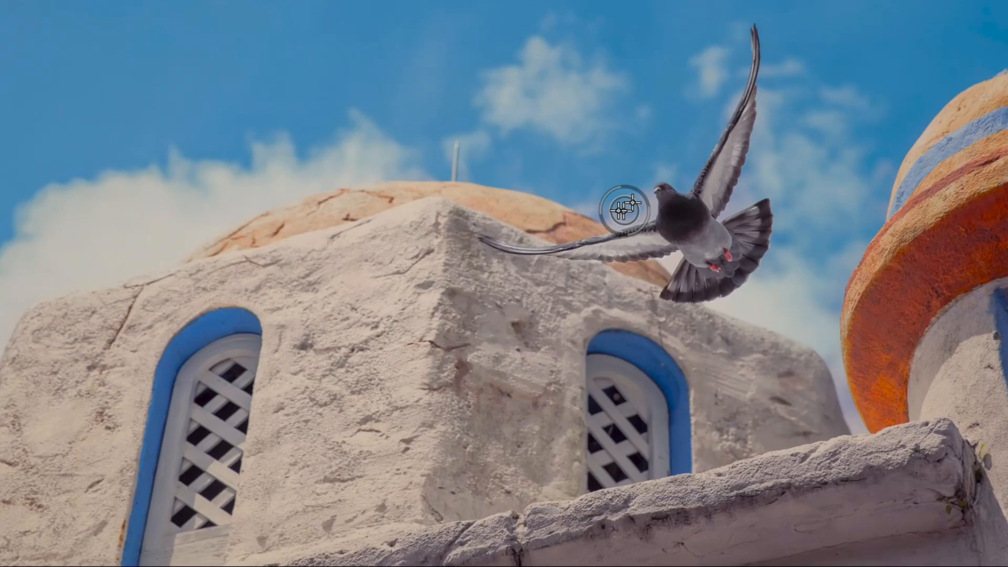
pyautogui.moveTo(376, 320)
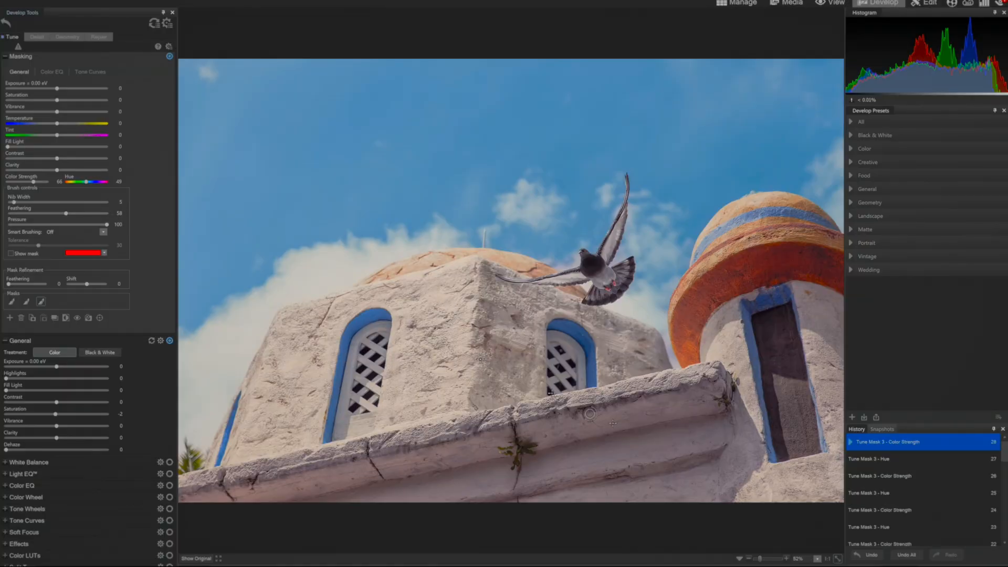
# Zoom in around the wing and brush the sky mask along its edge
pyautogui.click(797, 558)
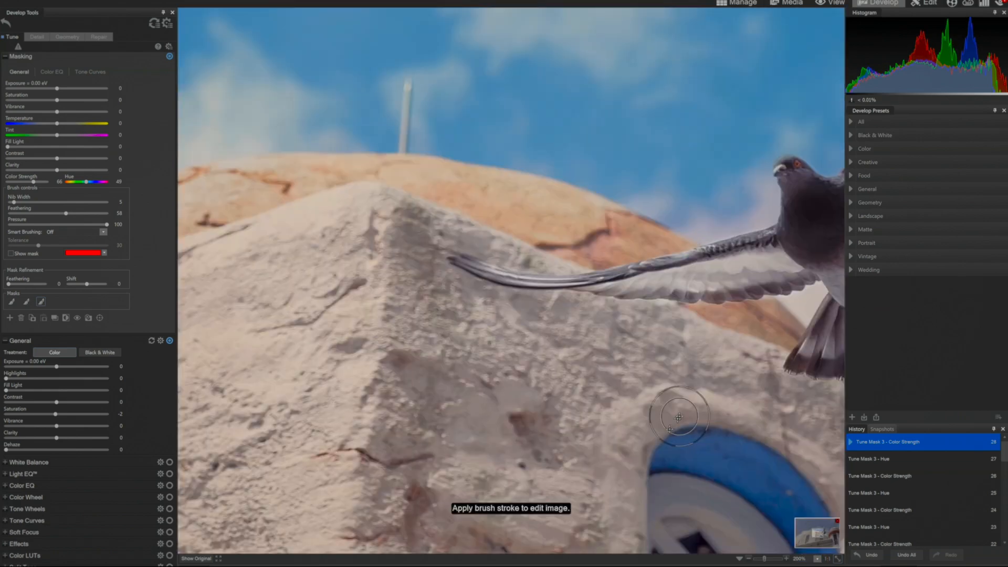
pyautogui.moveTo(712, 261)
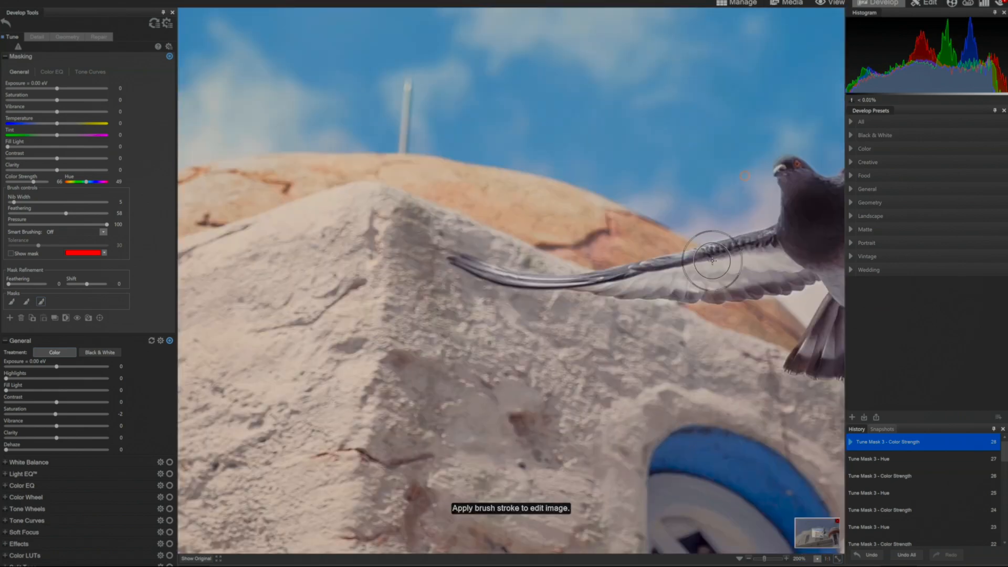
pyautogui.moveTo(751, 181)
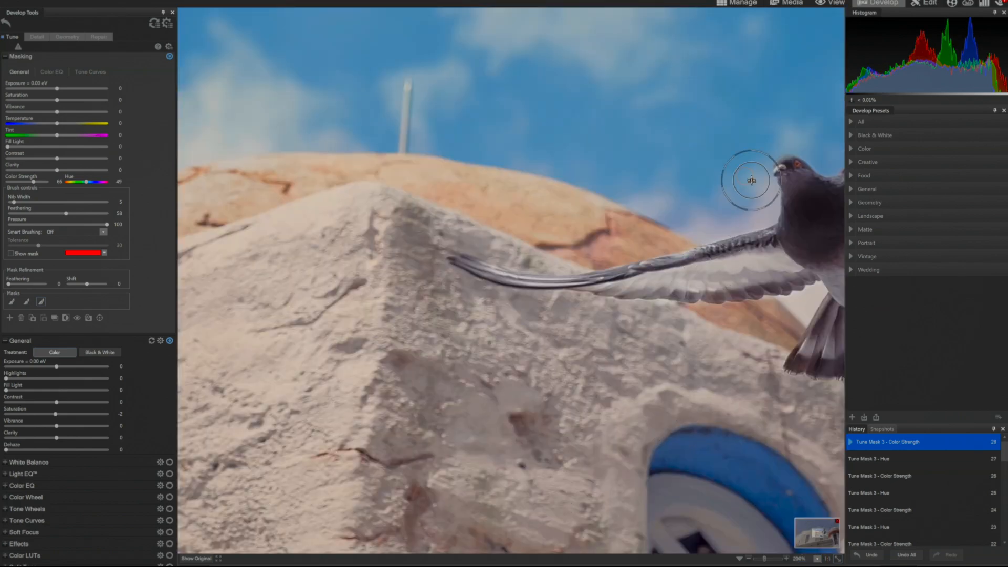
pyautogui.moveTo(730, 221)
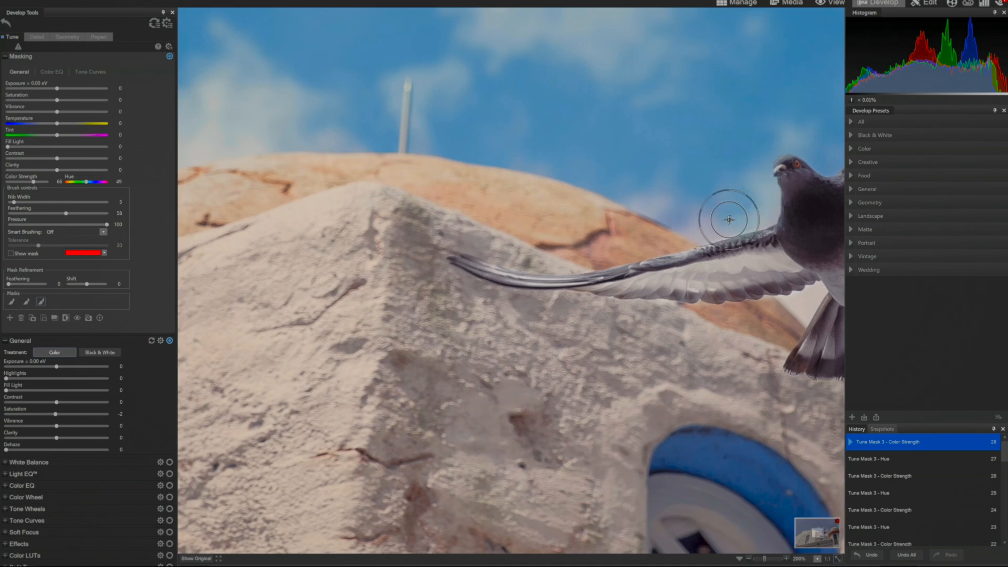
pyautogui.moveTo(692, 221)
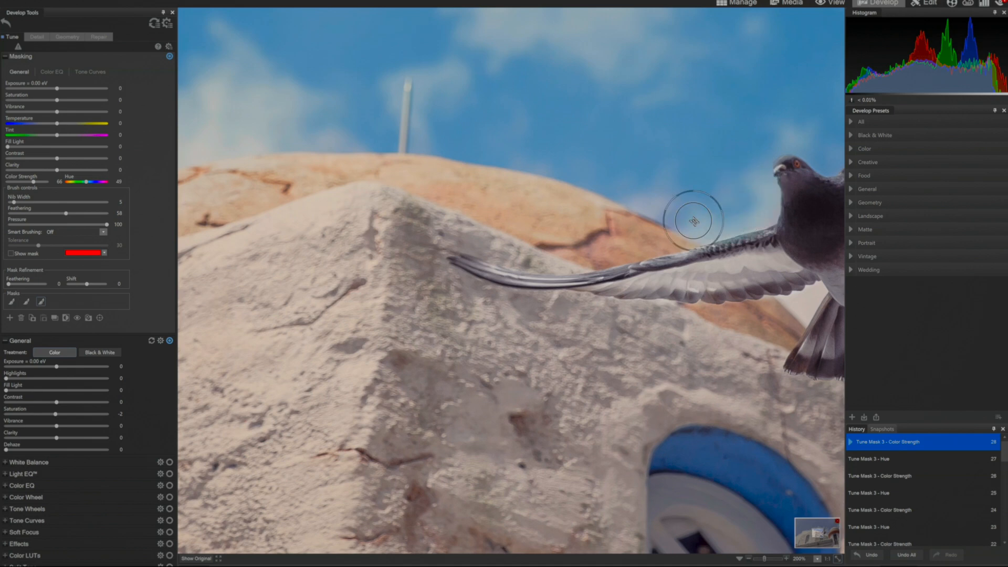
pyautogui.moveTo(626, 187)
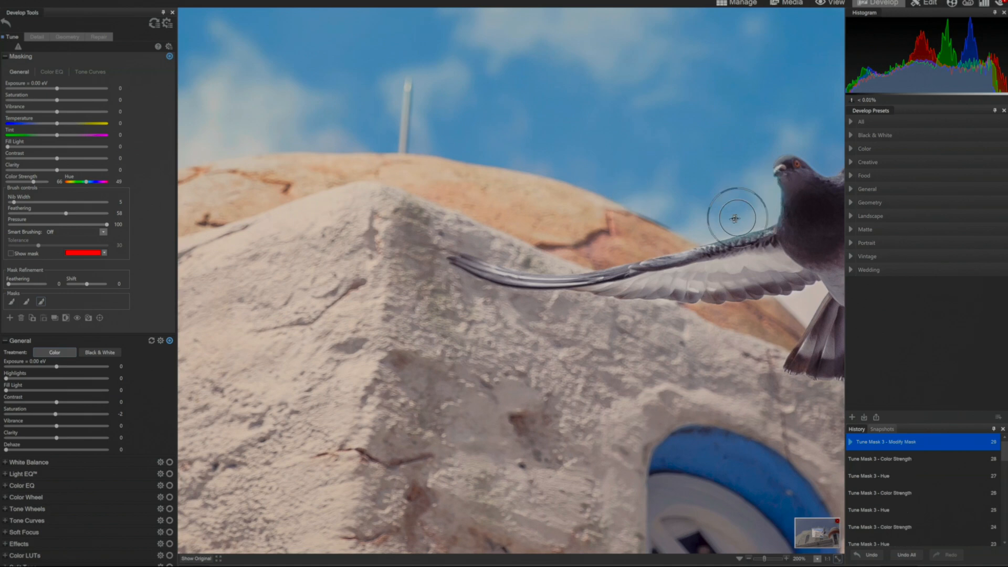
pyautogui.moveTo(775, 243)
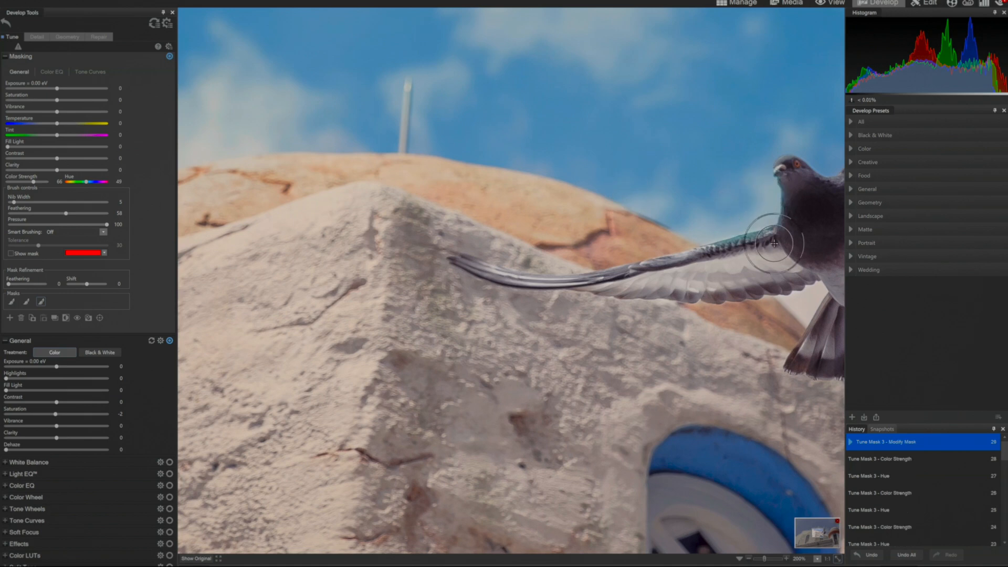
pyautogui.click(775, 243)
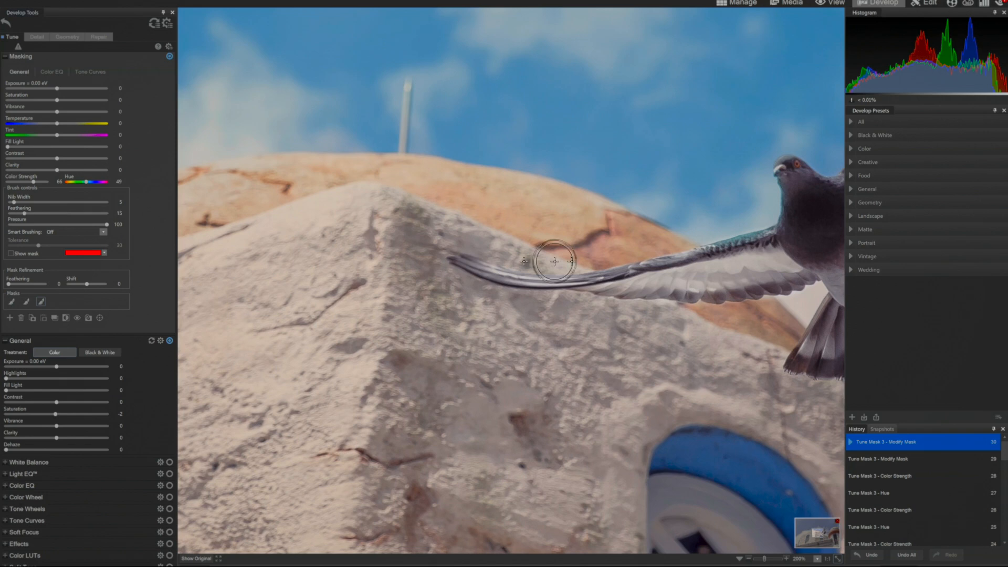
pyautogui.moveTo(733, 263)
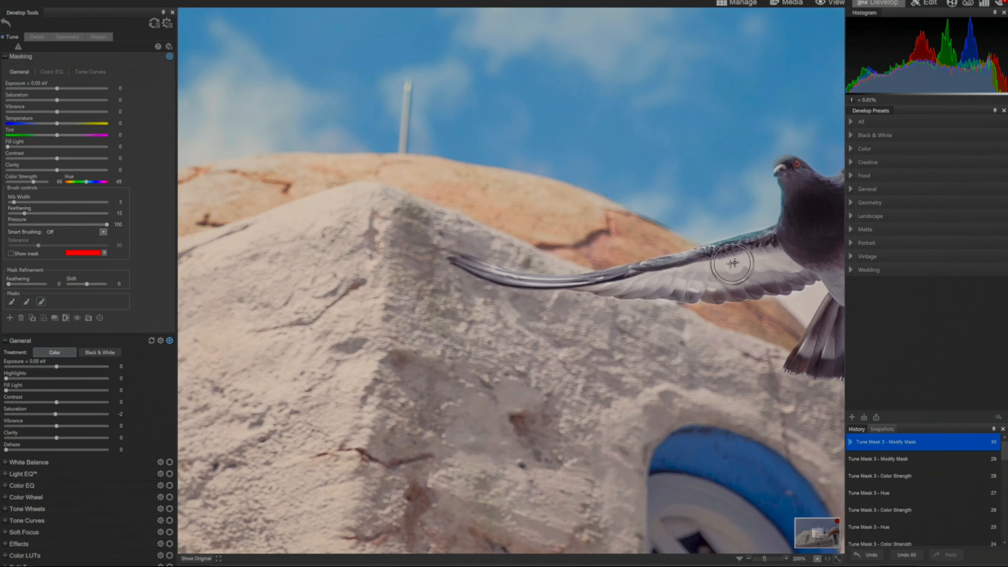
pyautogui.moveTo(747, 252)
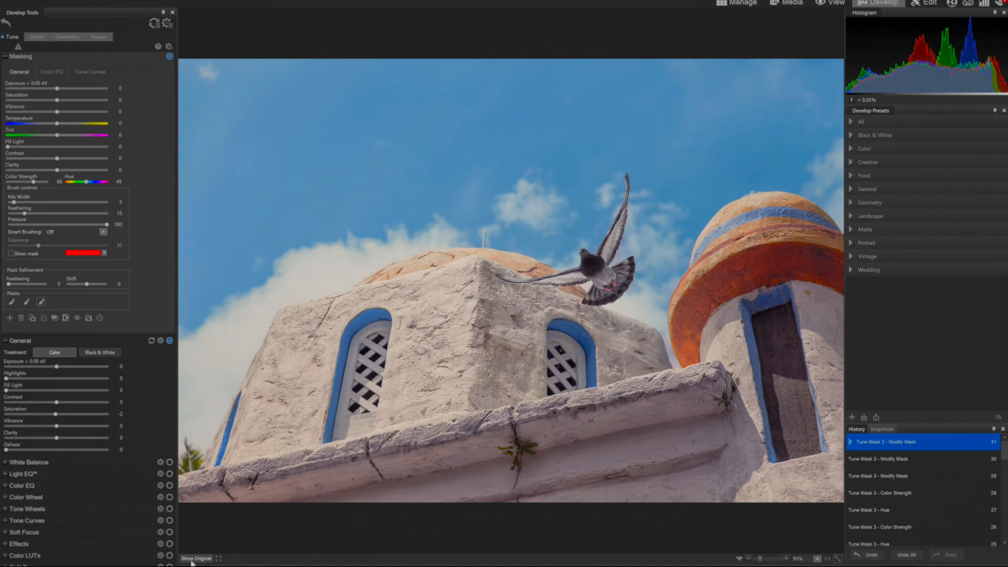
pyautogui.moveTo(742, 218)
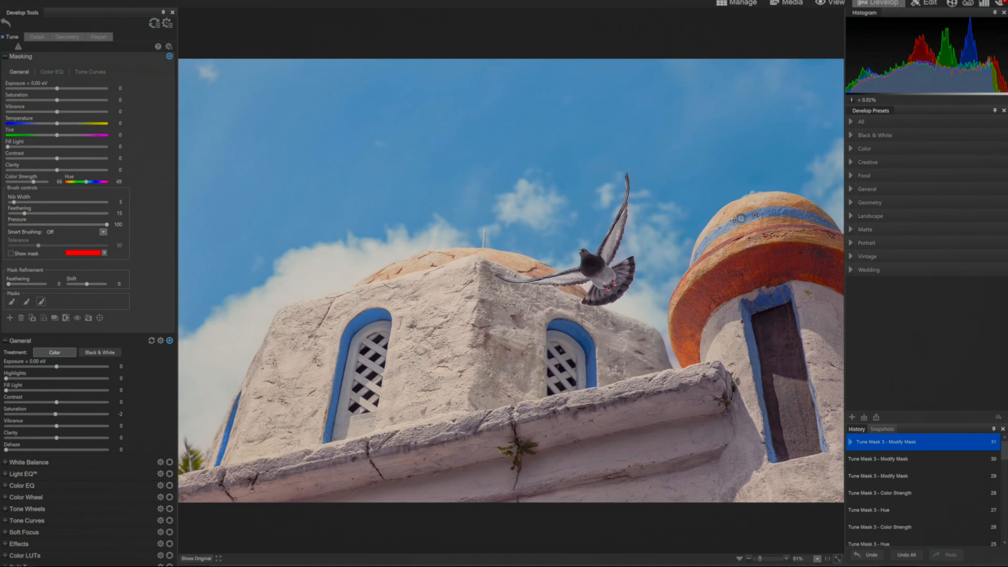